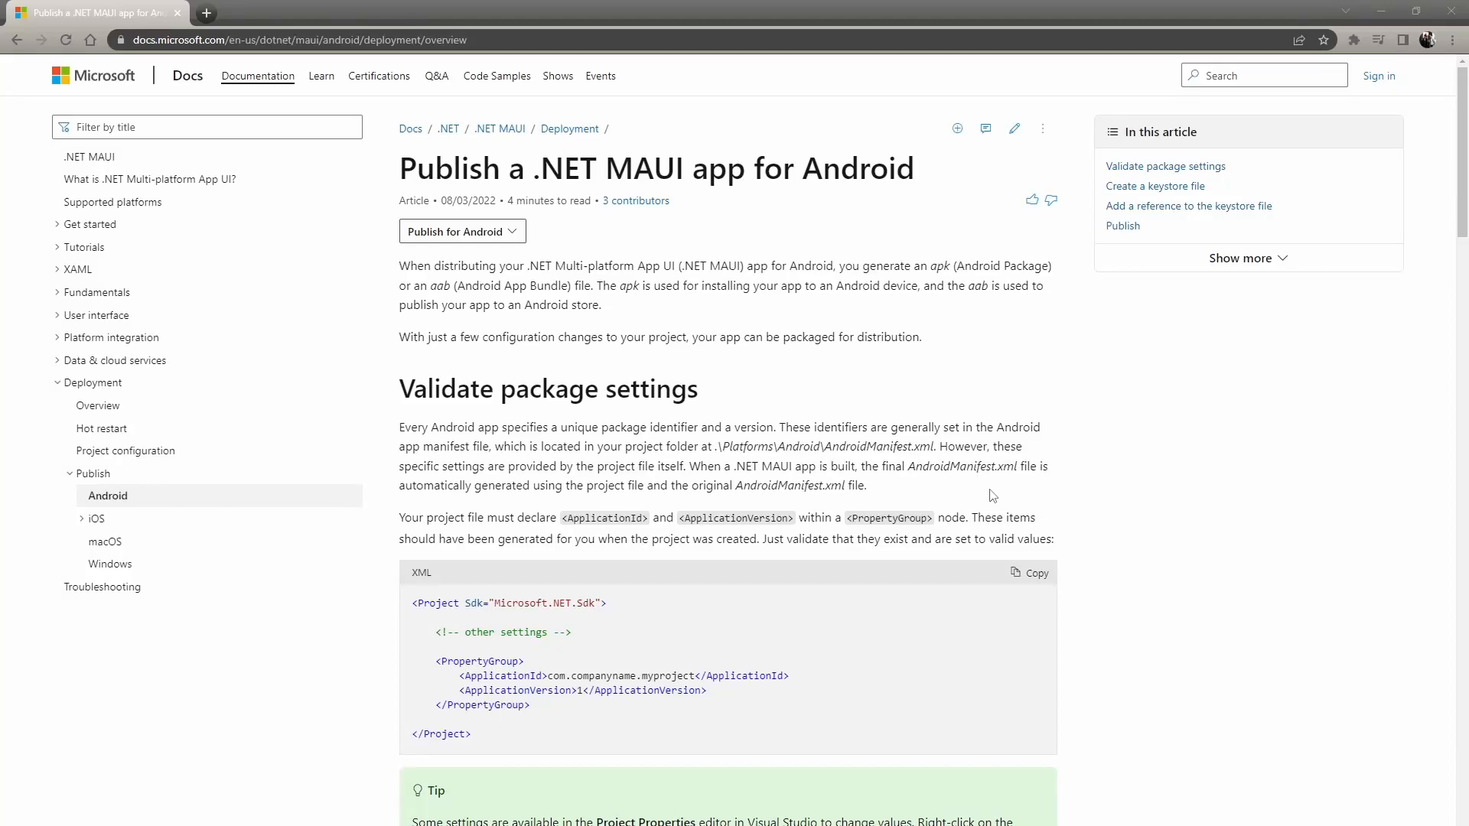
pyautogui.moveTo(979, 494)
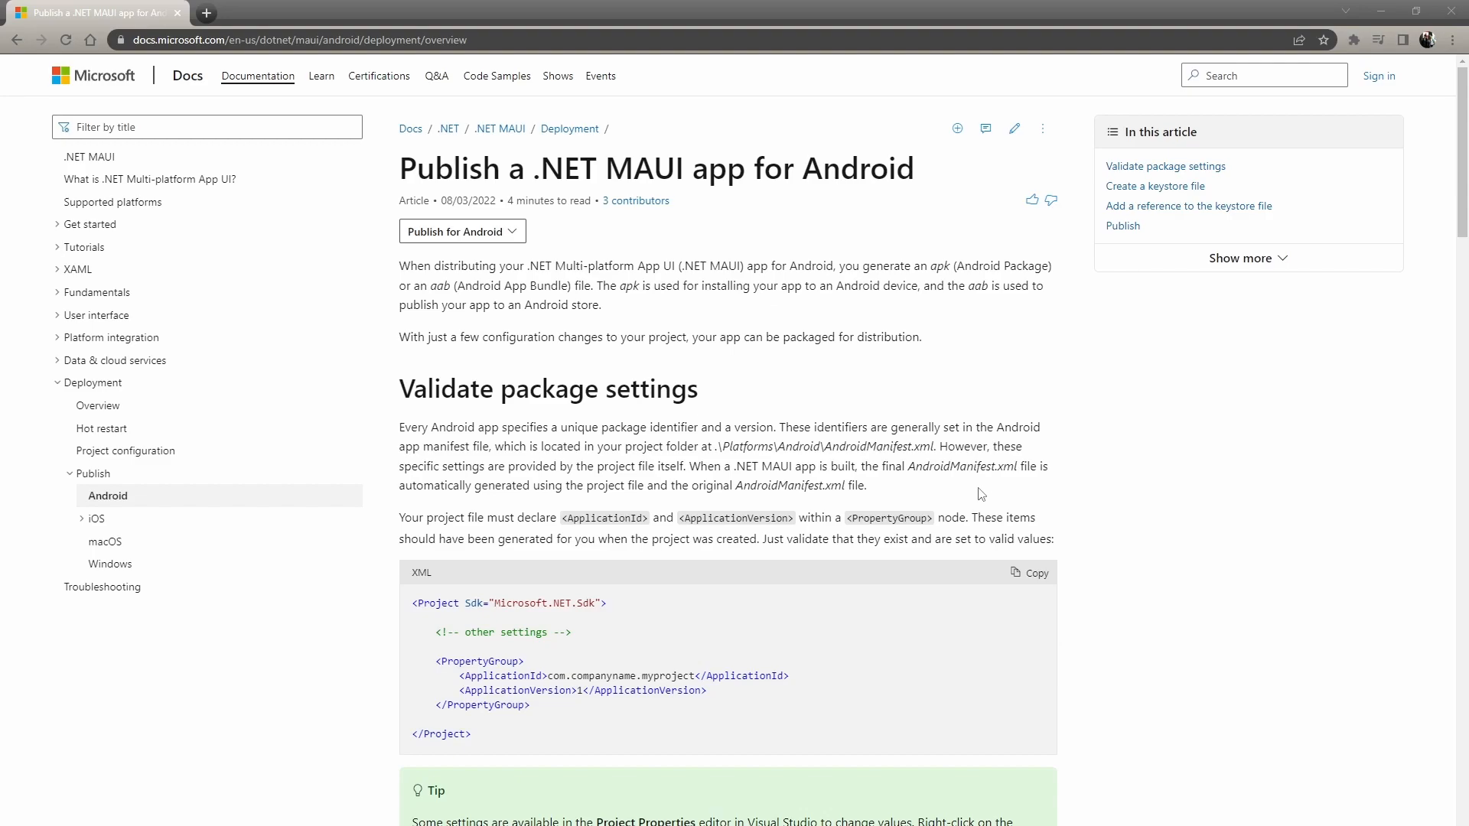
# Scroll the guide down to the Create a keystore file section and its keytool command
pyautogui.scroll(-3)
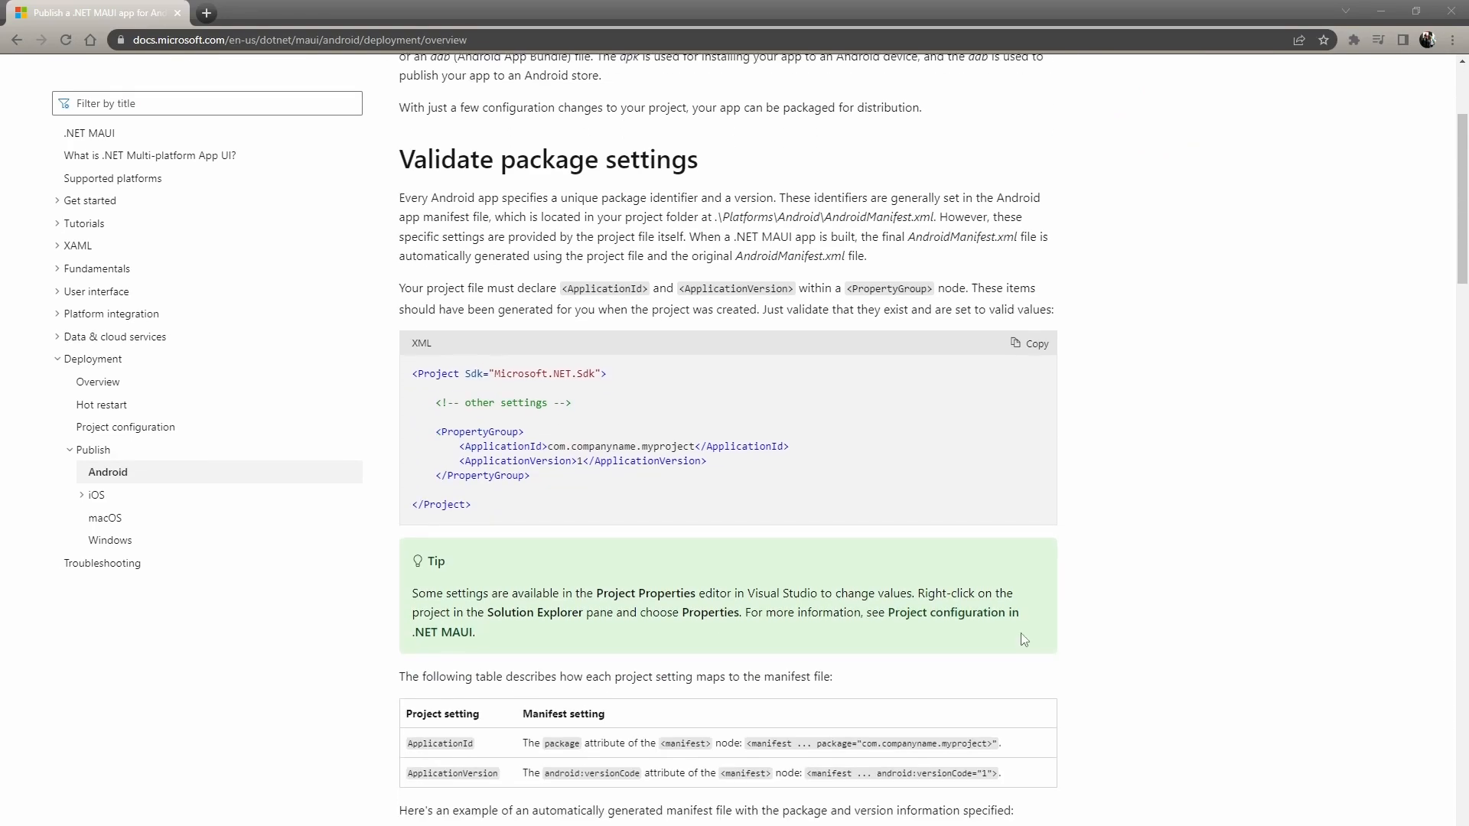
pyautogui.scroll(-3)
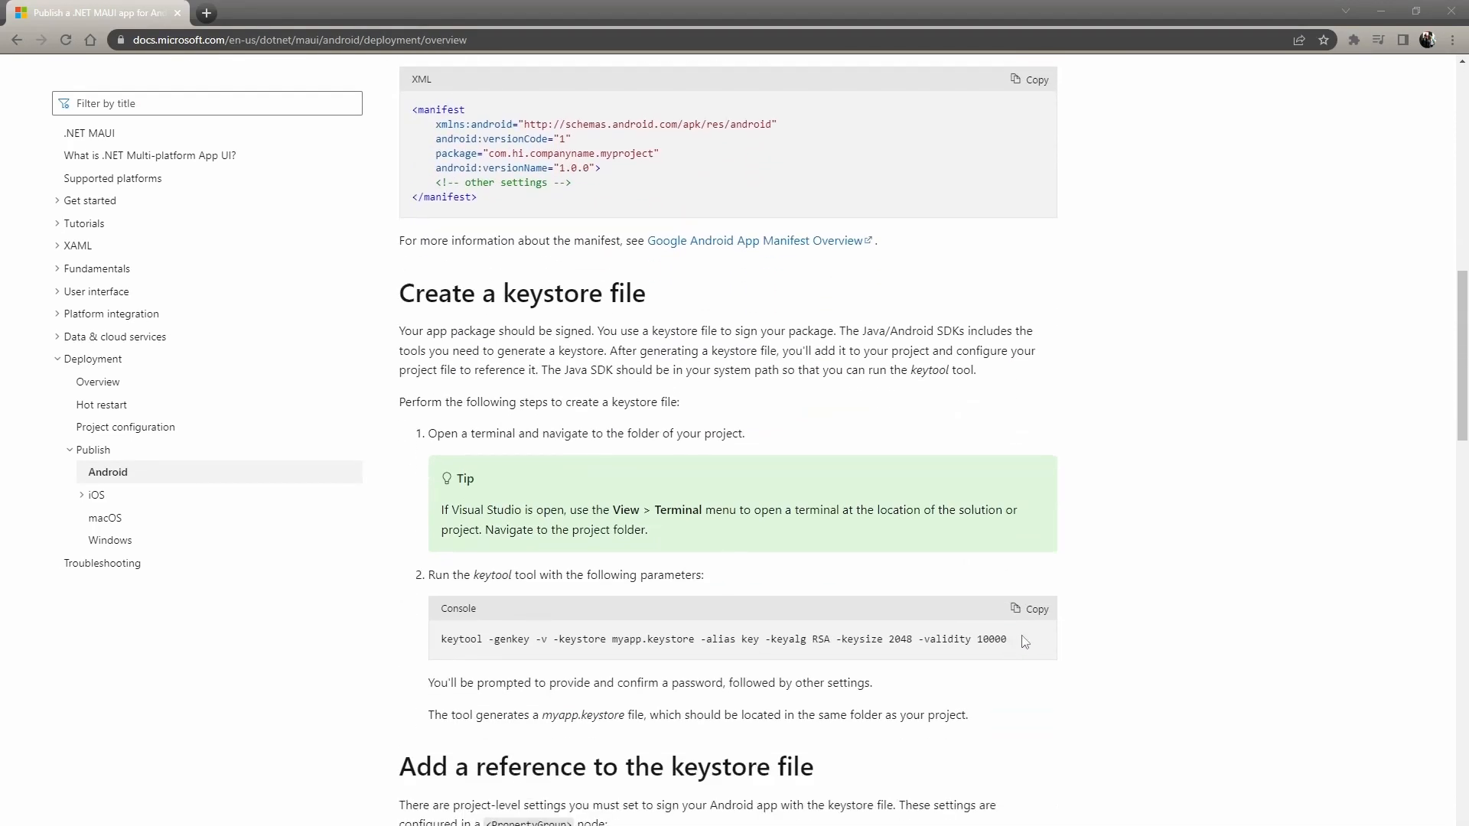
pyautogui.moveTo(962, 638)
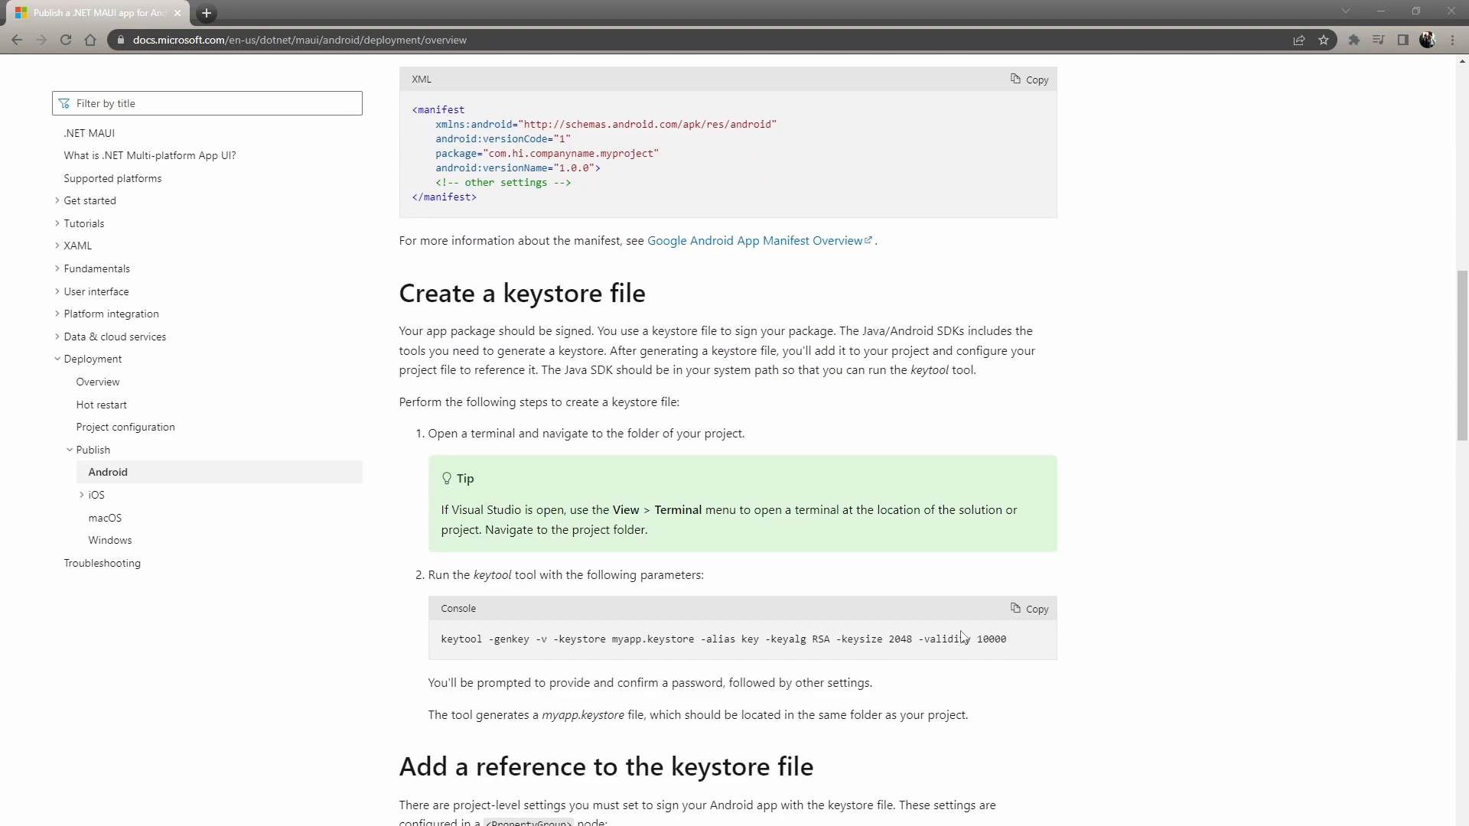
pyautogui.moveTo(1213, 222)
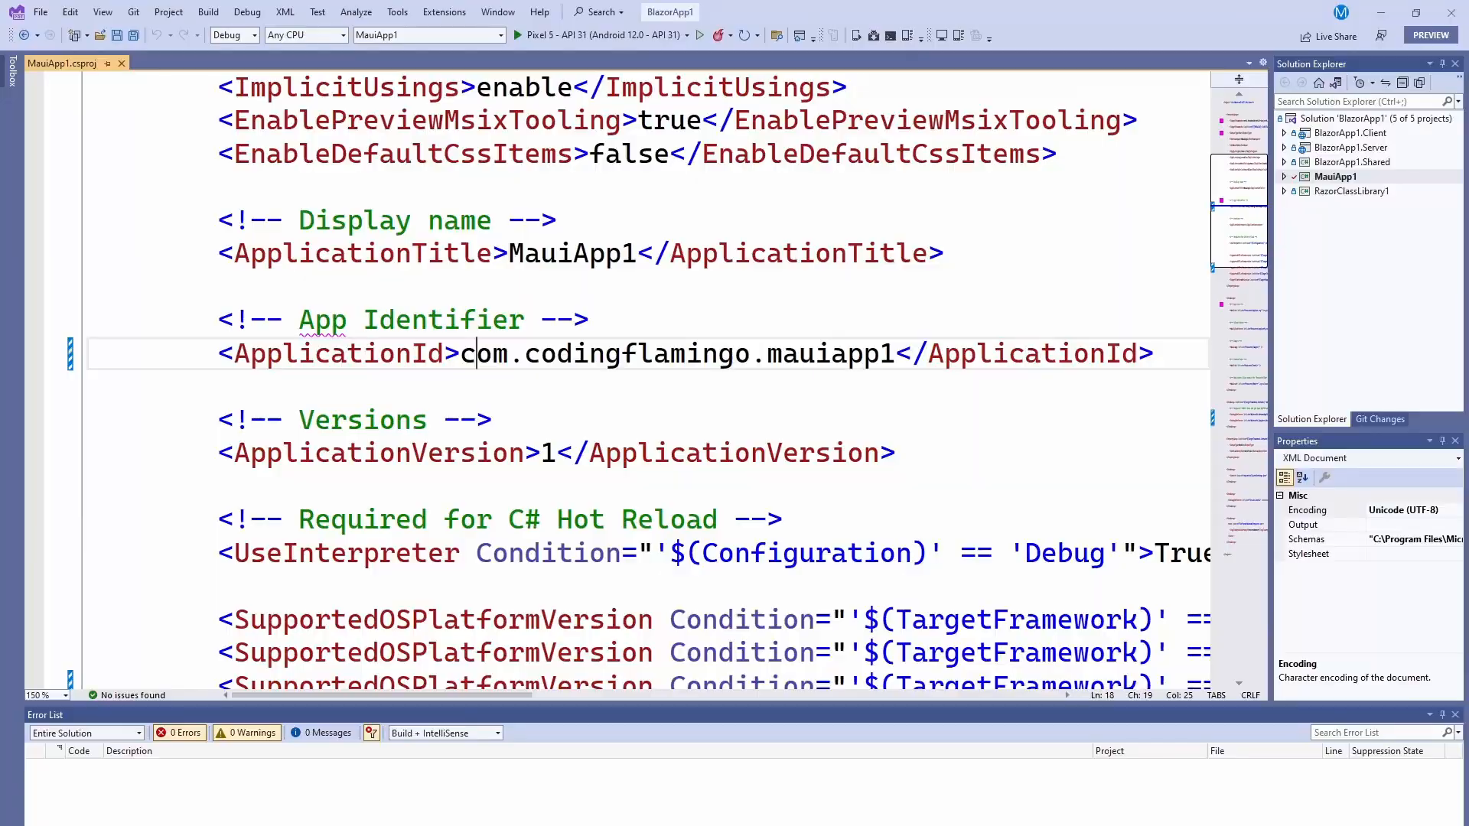
pyautogui.moveTo(654, 499)
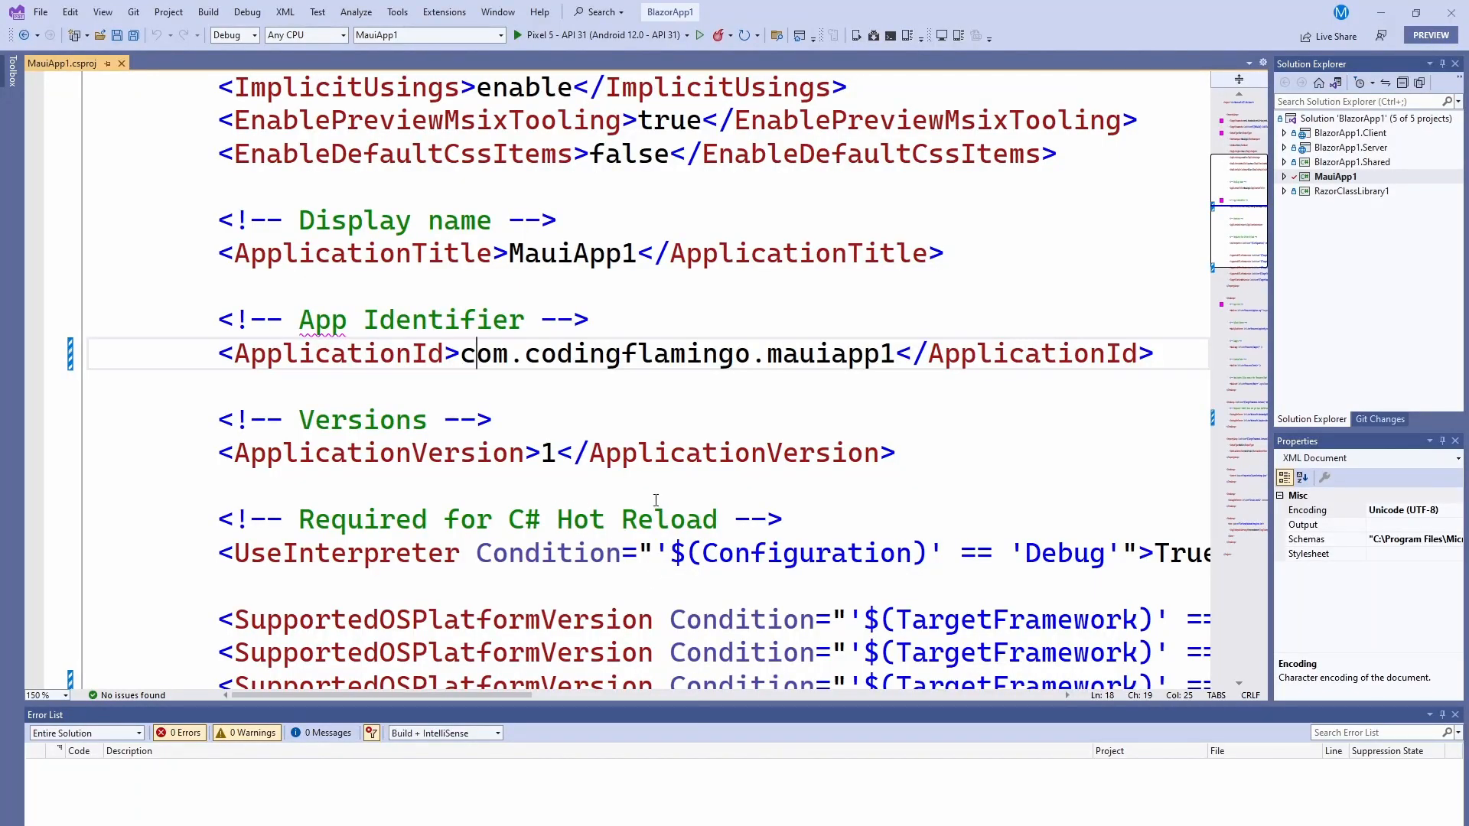
pyautogui.click(378, 252)
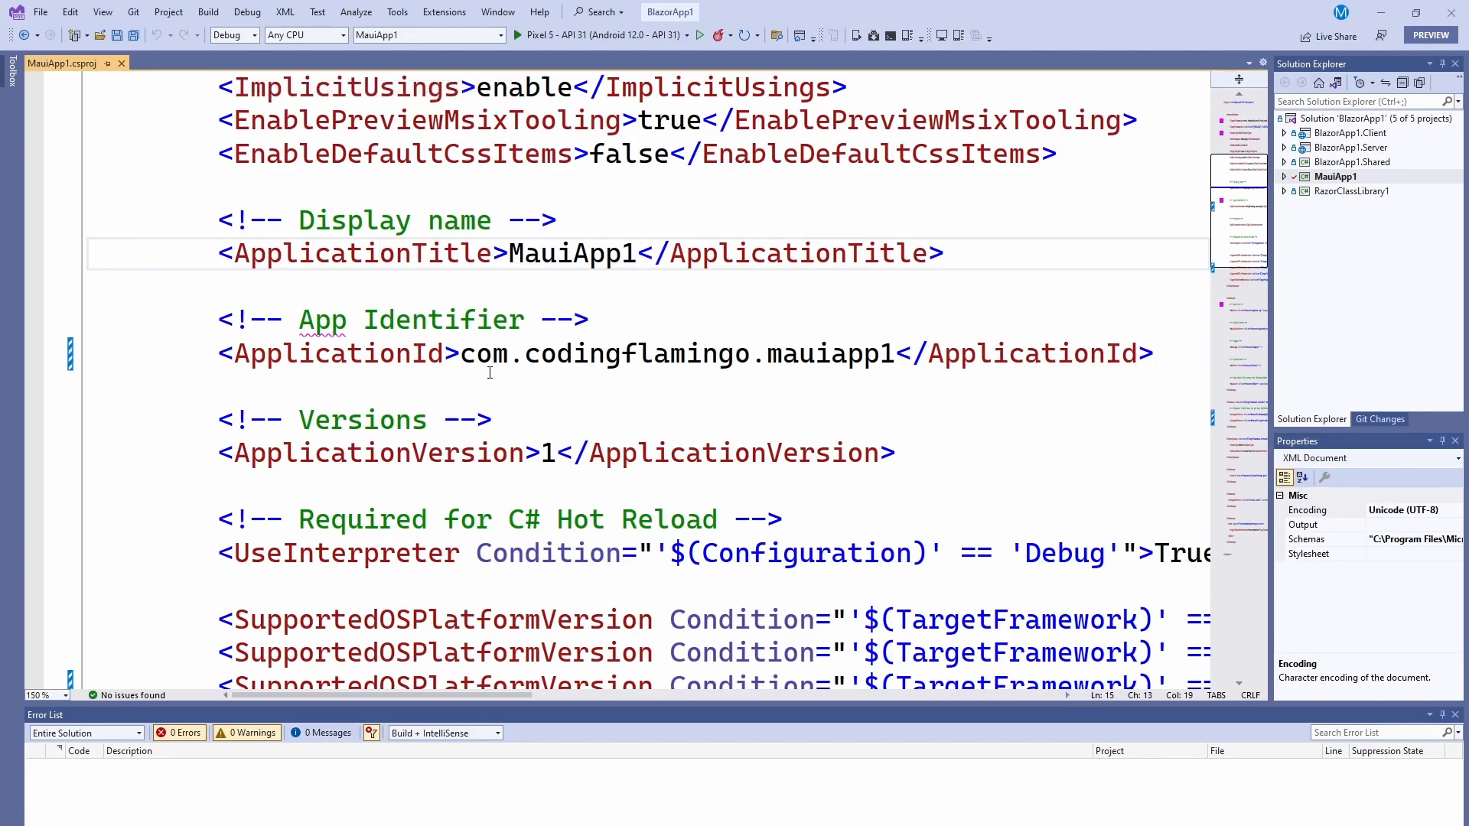
pyautogui.moveTo(554, 364)
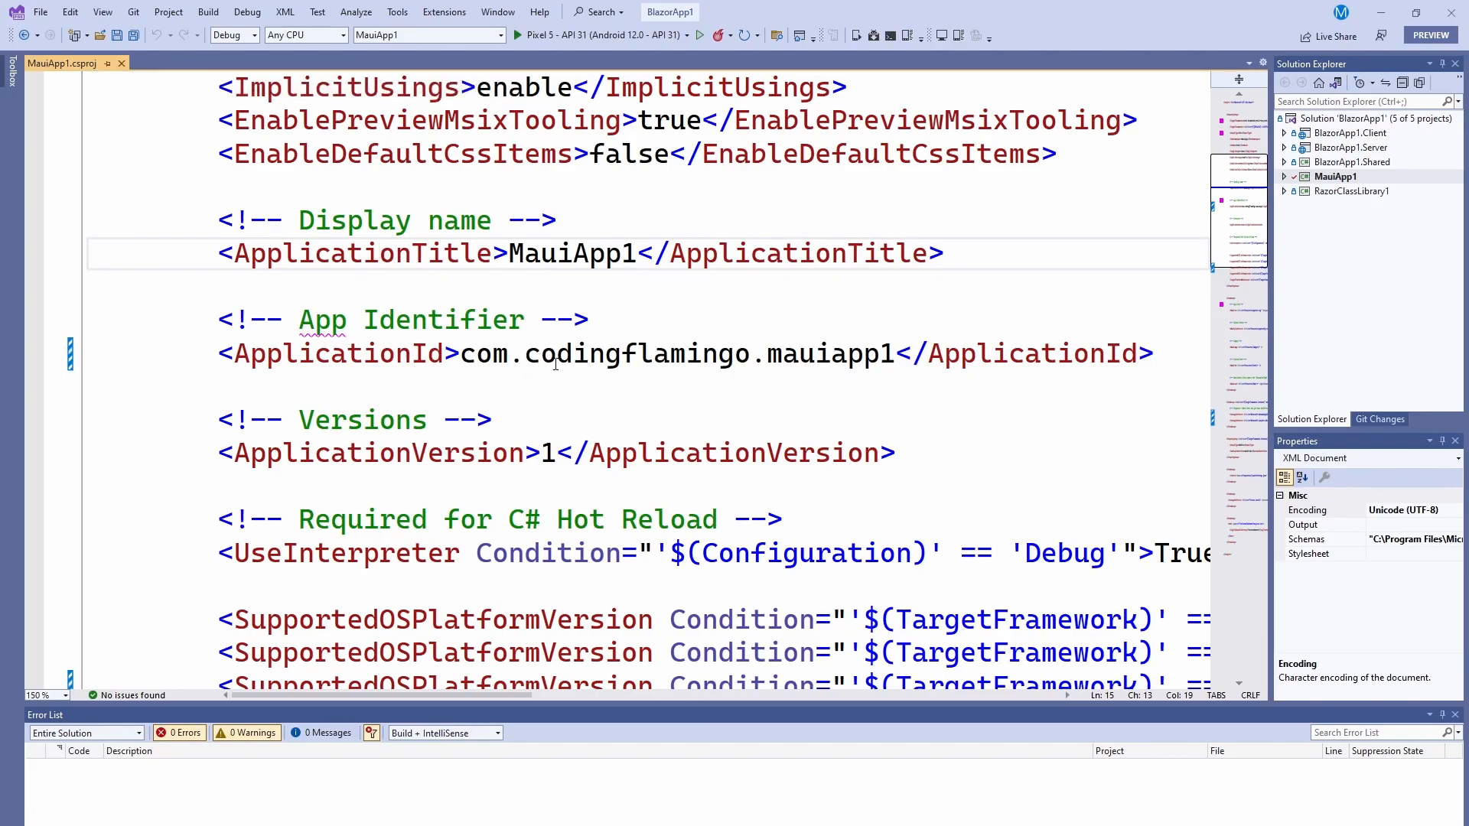
pyautogui.moveTo(689, 364)
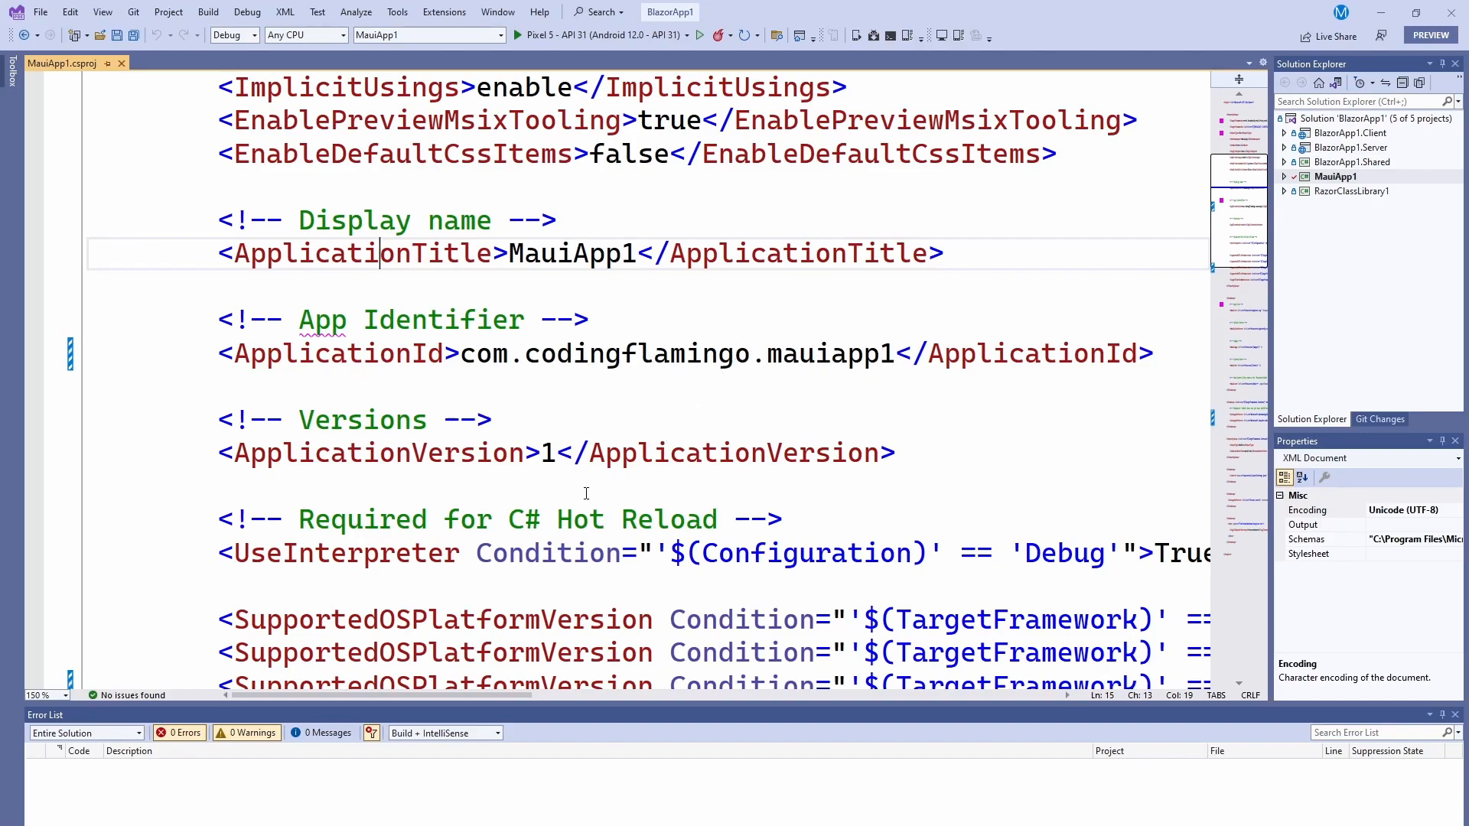
pyautogui.moveTo(584, 494)
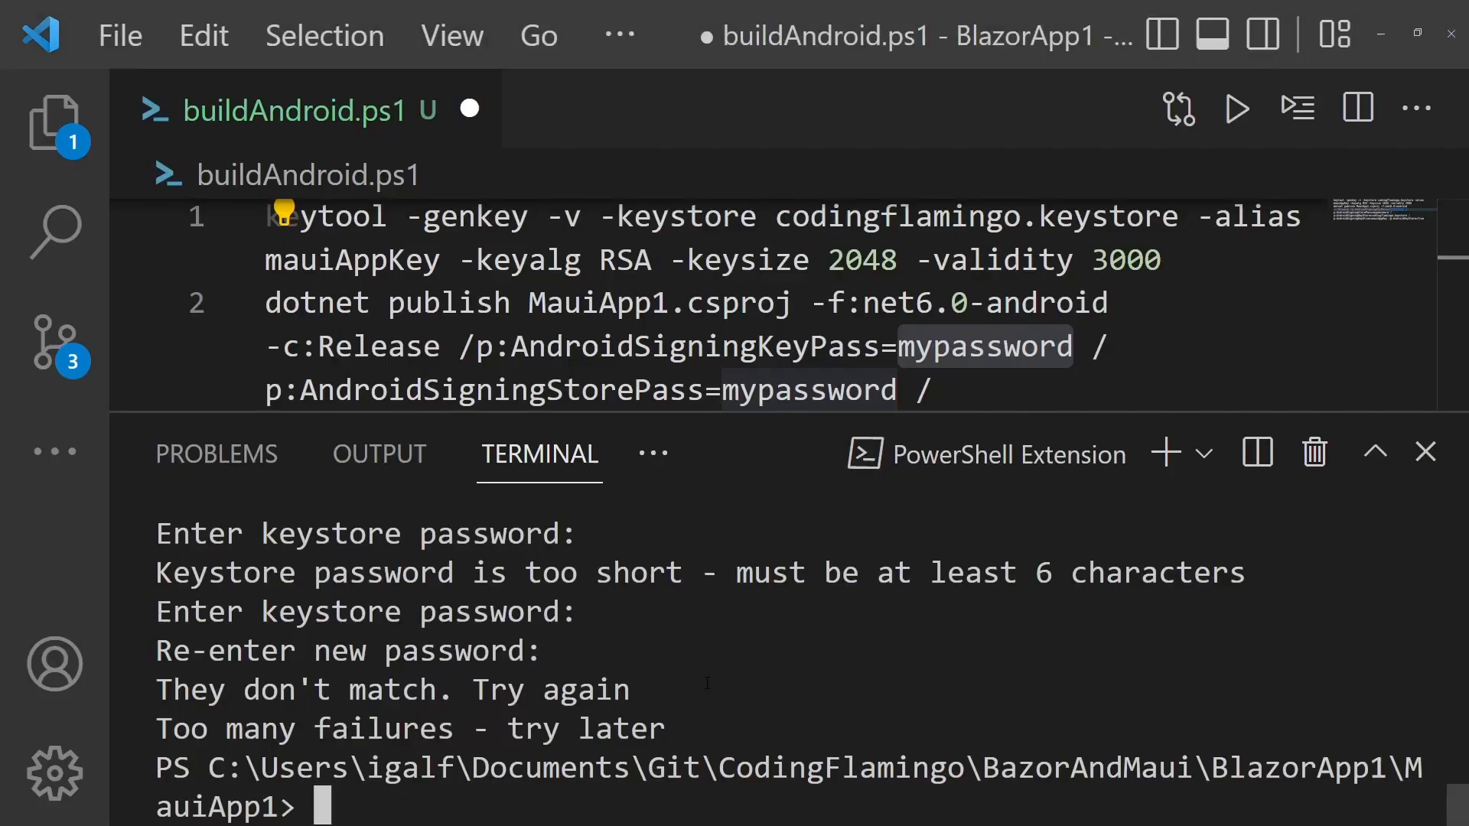
# Select the keystore password and signing key password values in buildAndroid.ps1
pyautogui.doubleClick(322, 216)
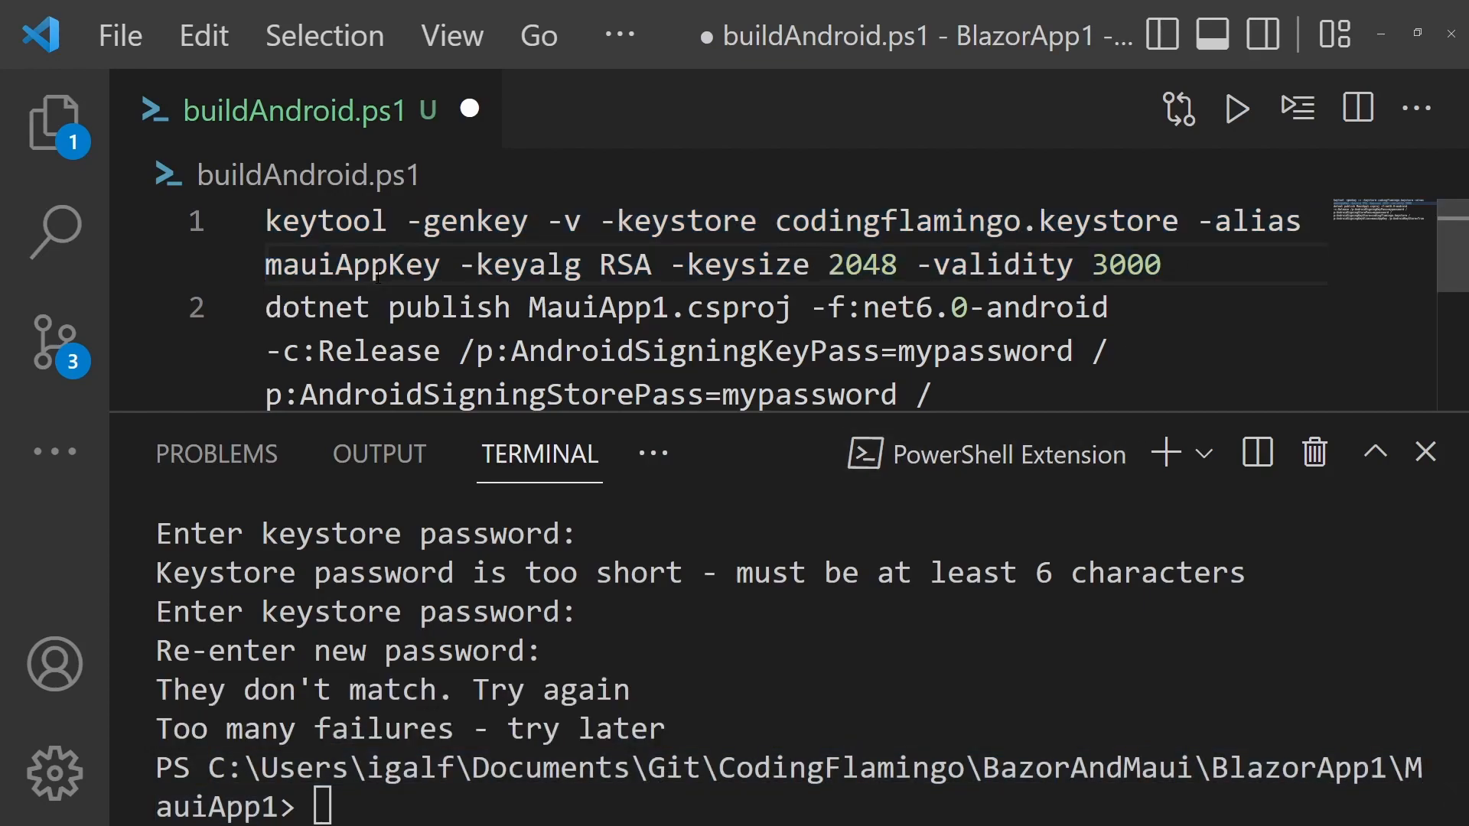
pyautogui.moveTo(520, 265)
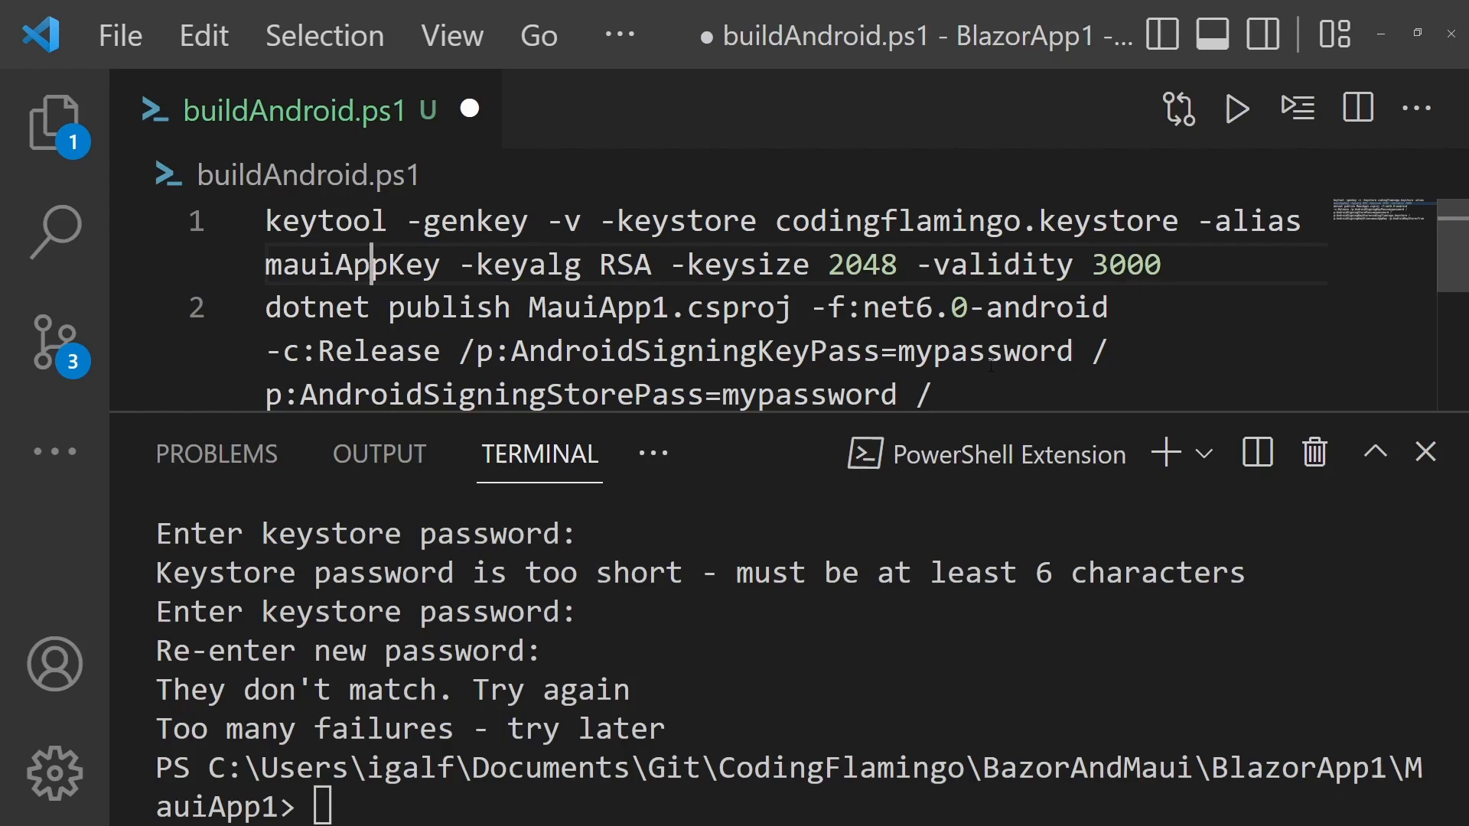
pyautogui.doubleClick(983, 345)
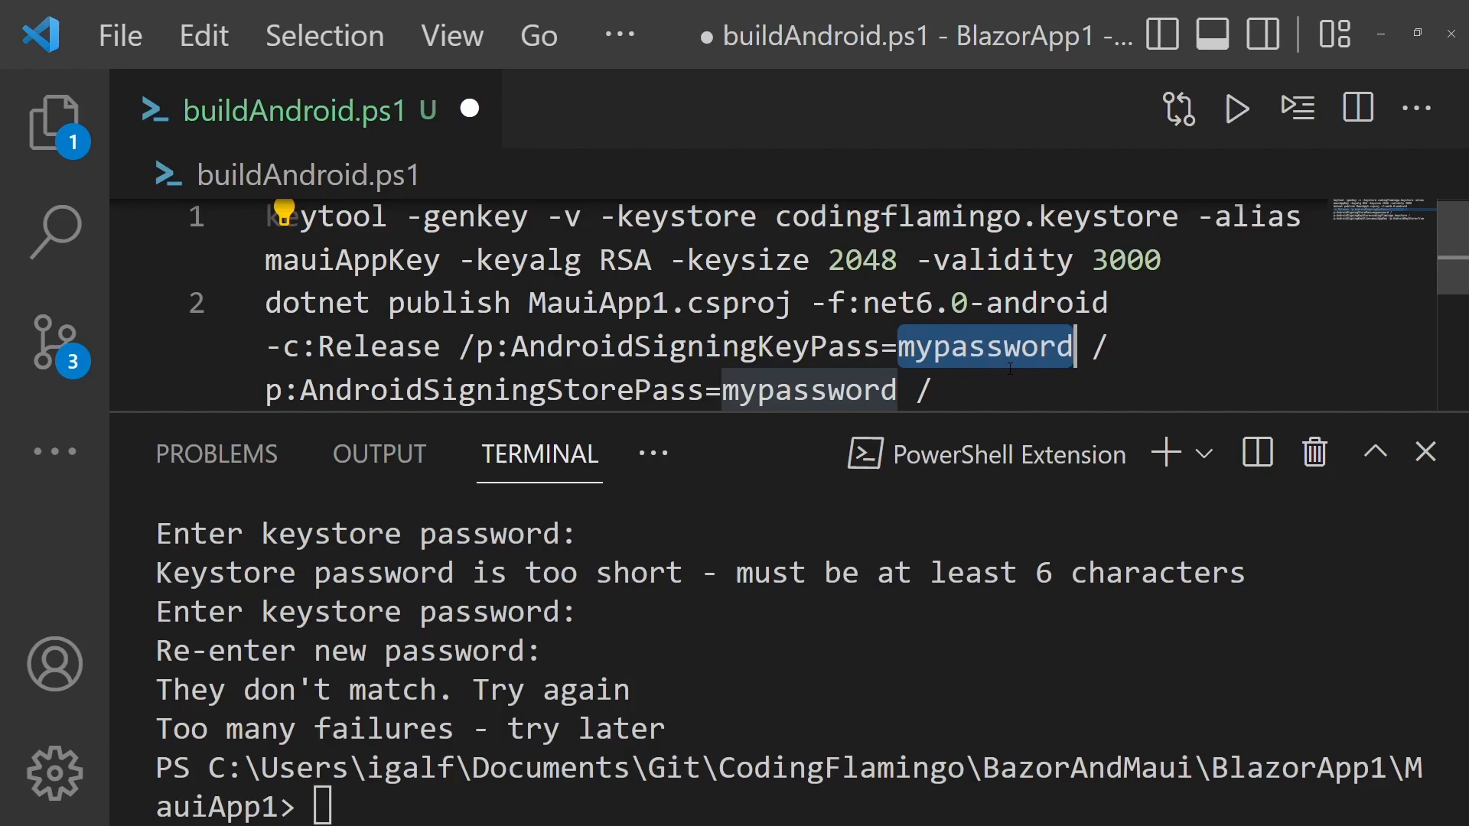
pyautogui.moveTo(961, 303)
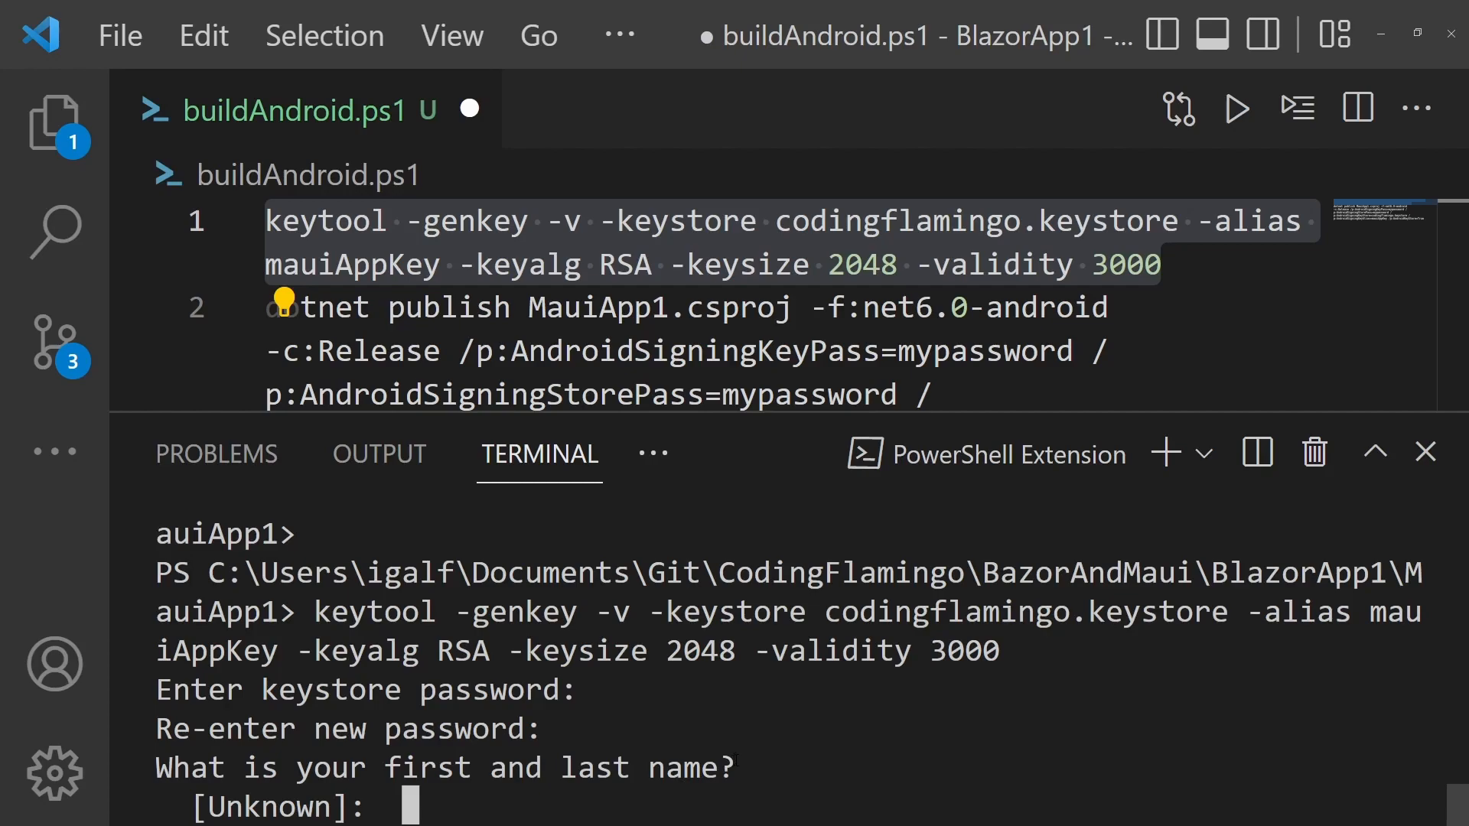
# Answer keytool's name, organizational unit, organization and city prompts (co, andr, coding, Bos)
pyautogui.write('codingflam')
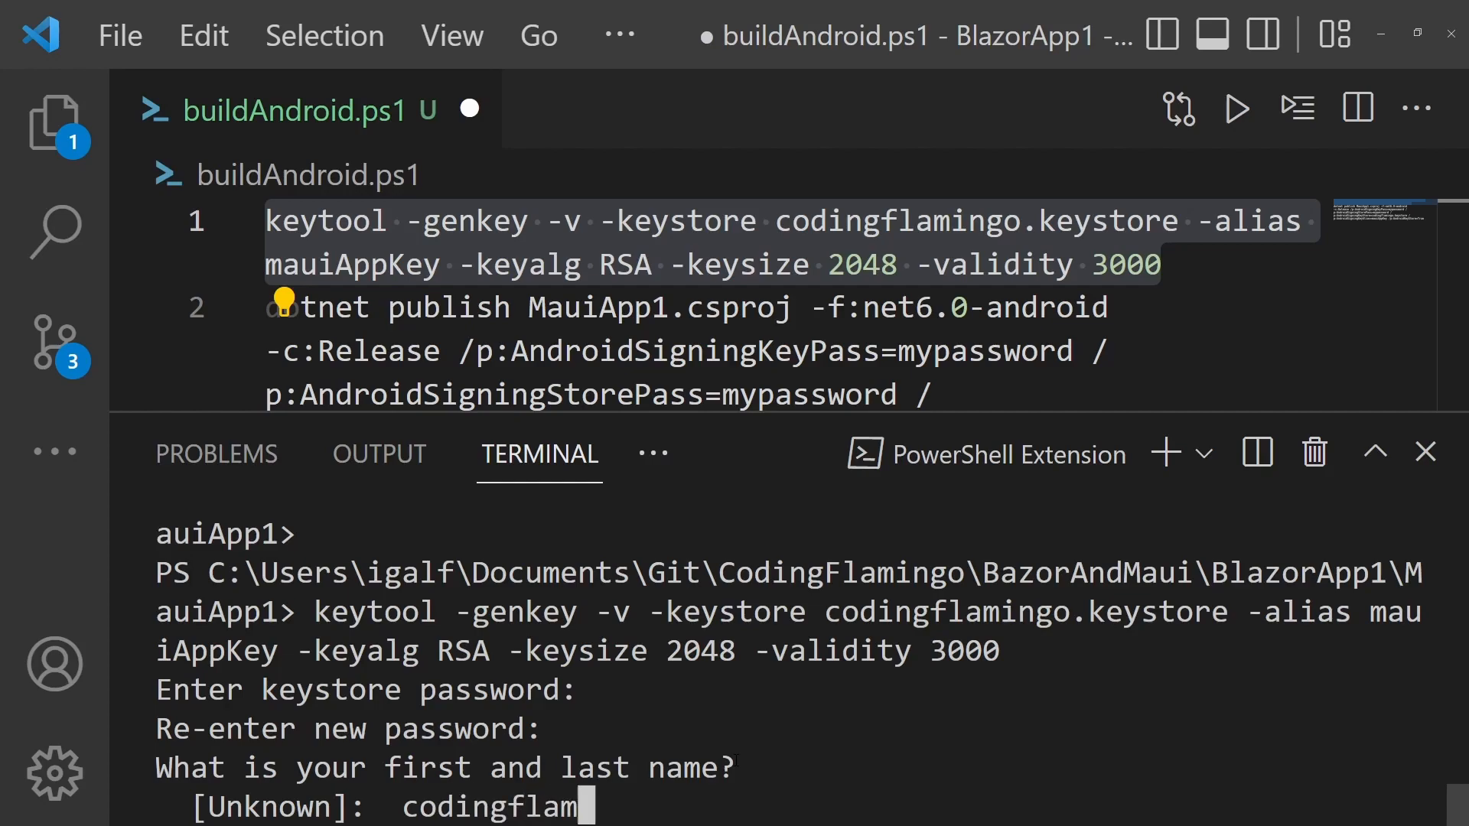
pyautogui.press('Return')
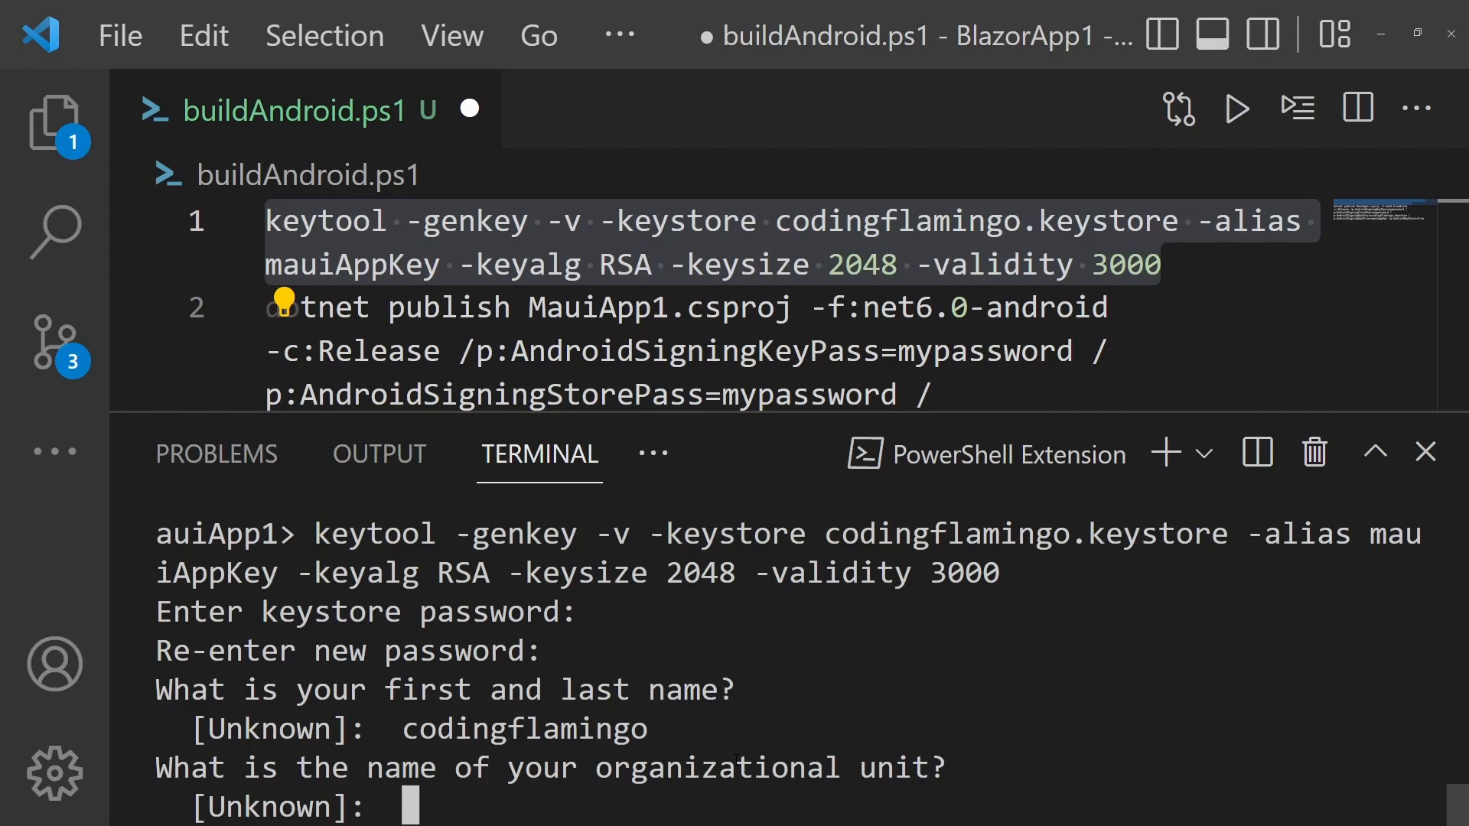
pyautogui.write('androidteam')
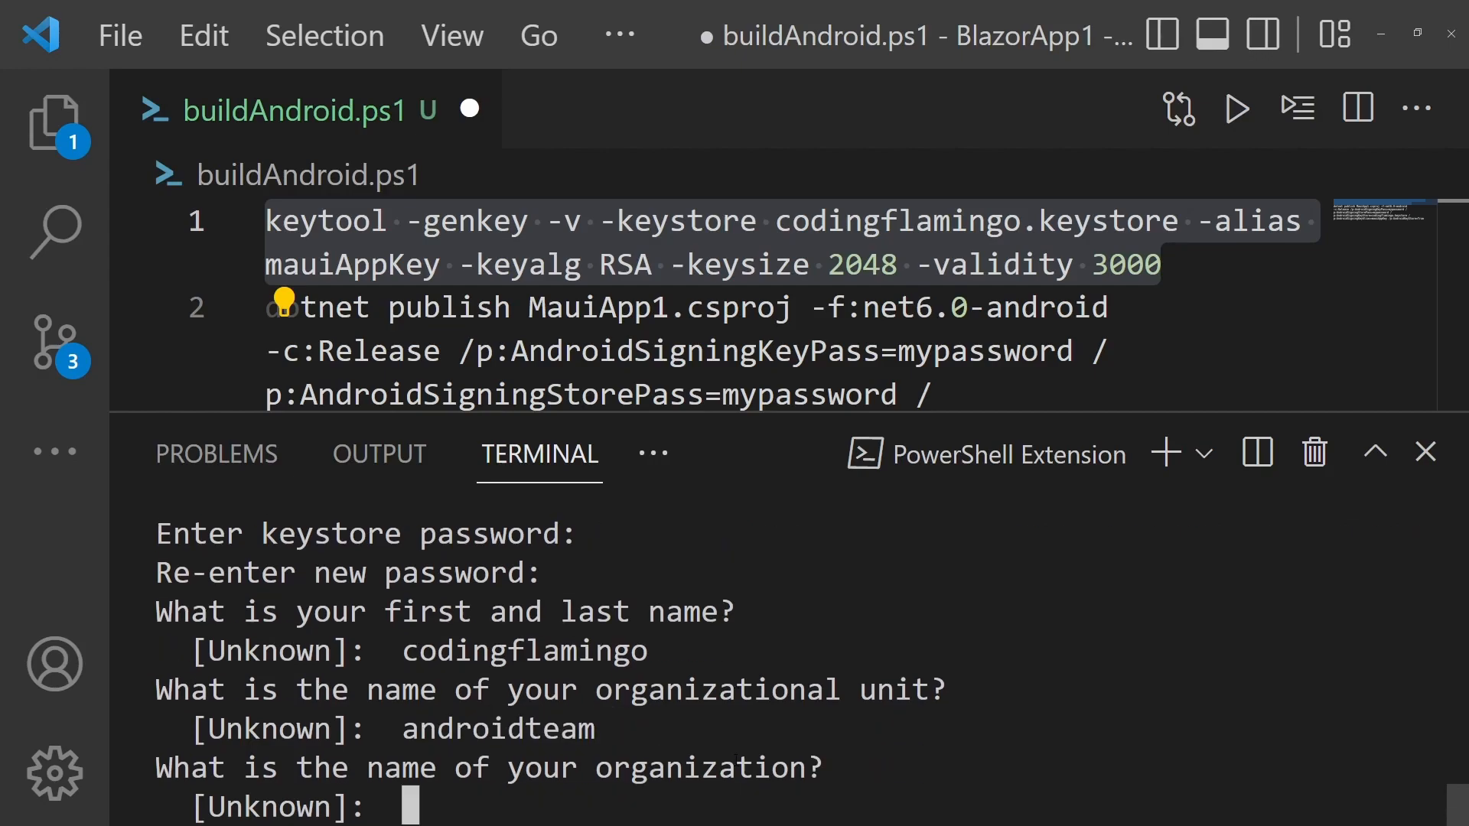
pyautogui.write('codingflamingo')
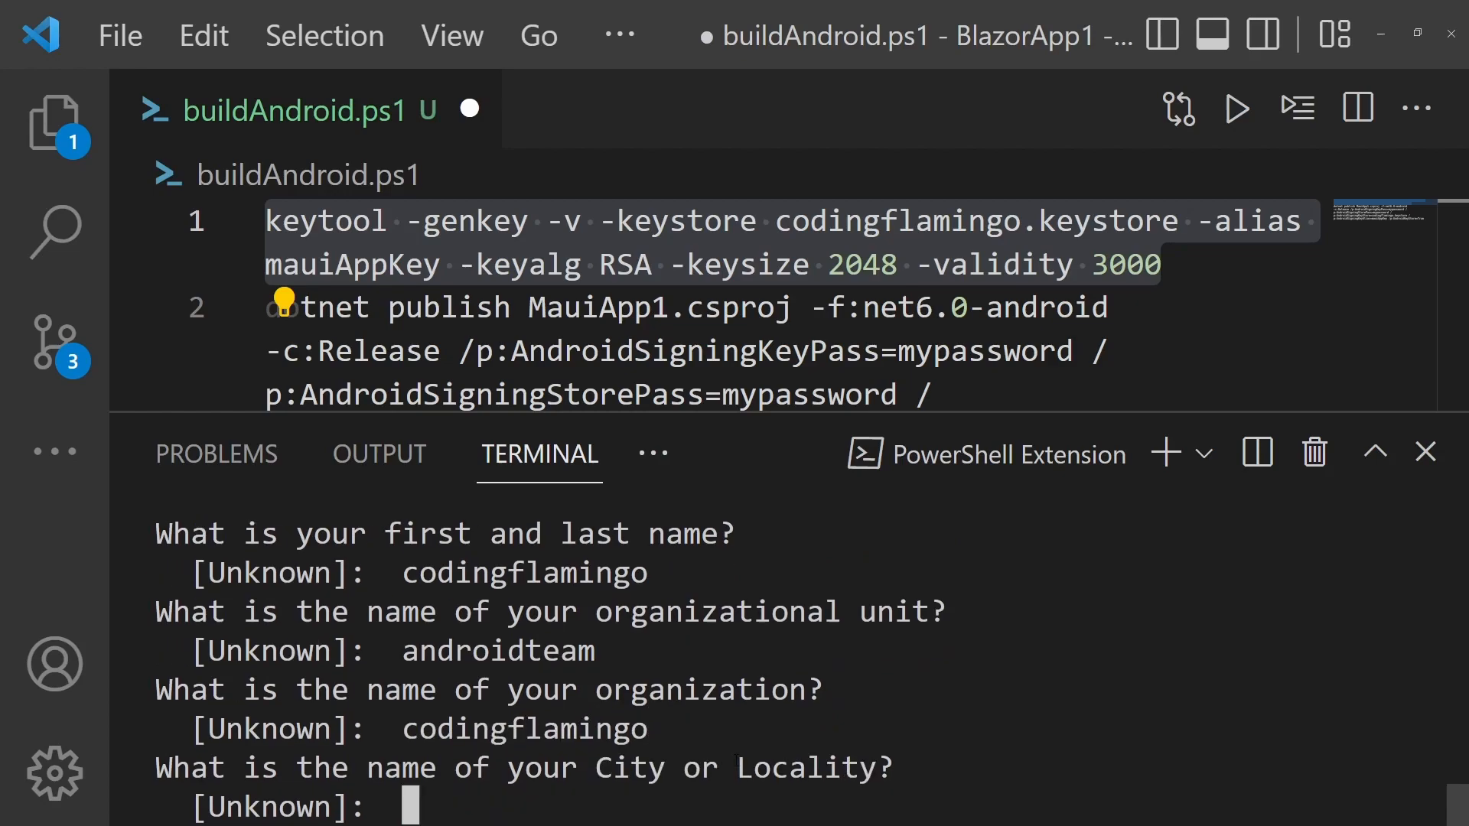
pyautogui.write('Bos')
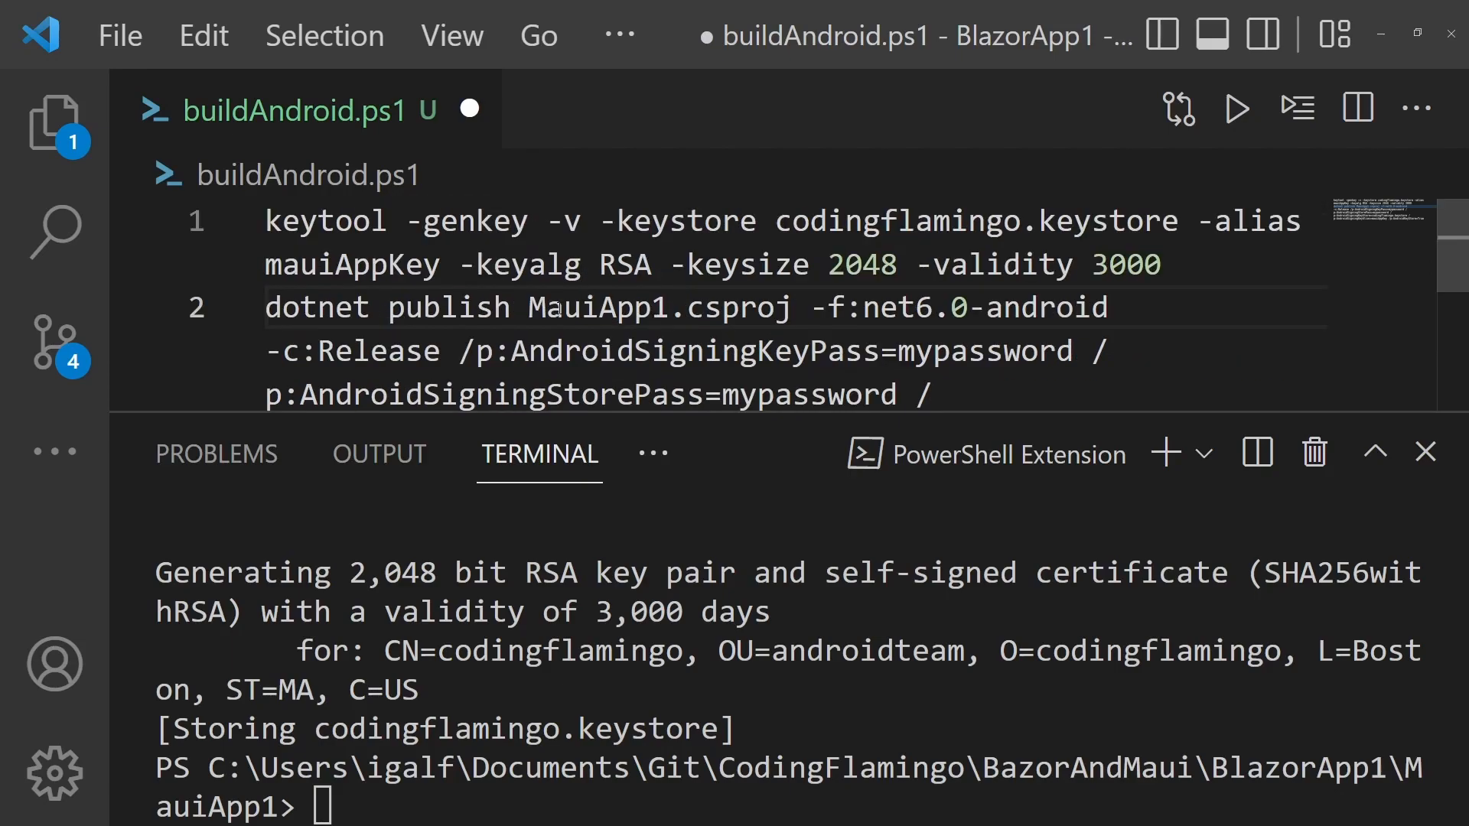
pyautogui.doubleClick(978, 307)
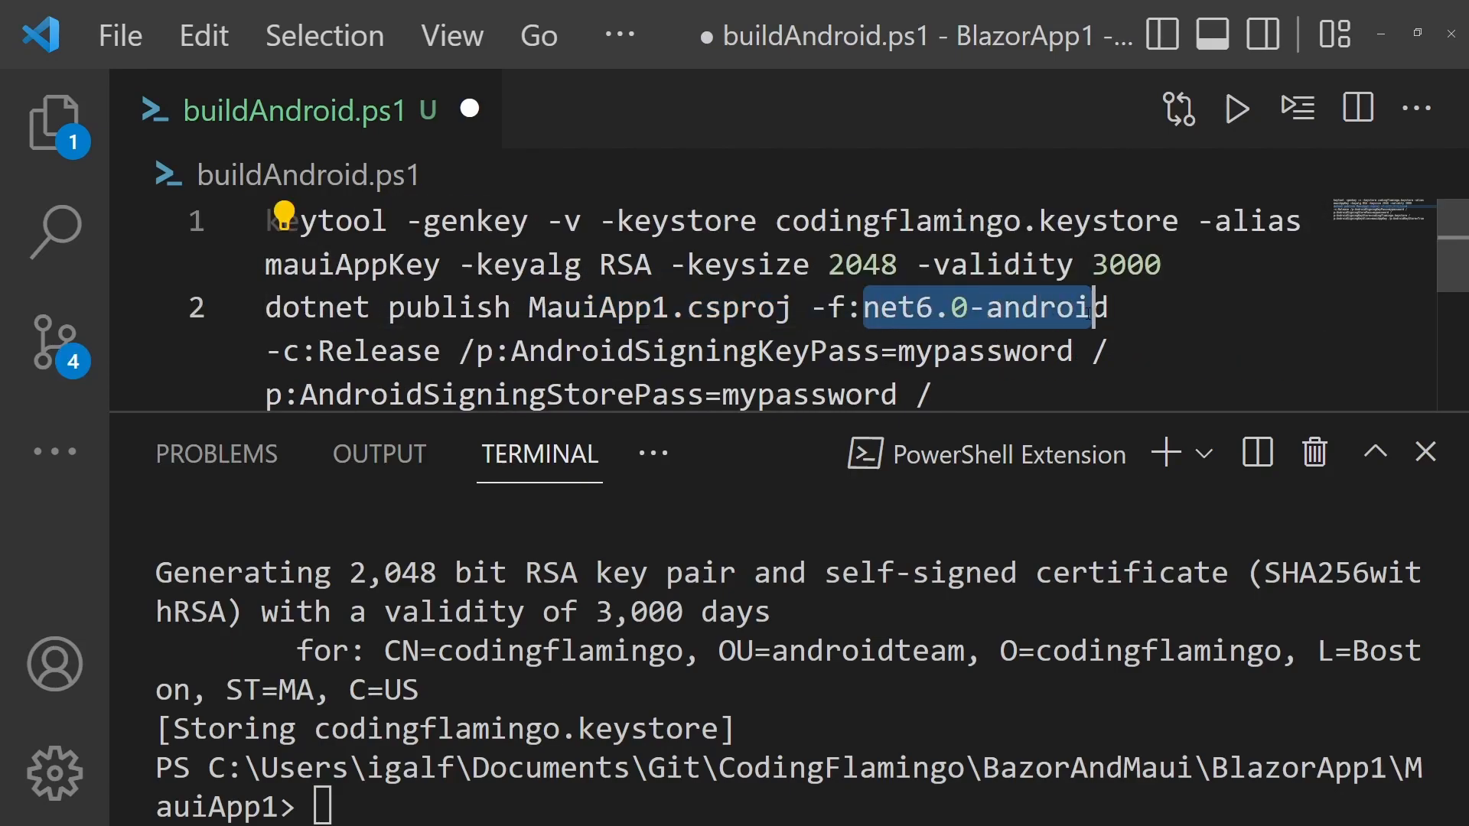
pyautogui.scroll(-3)
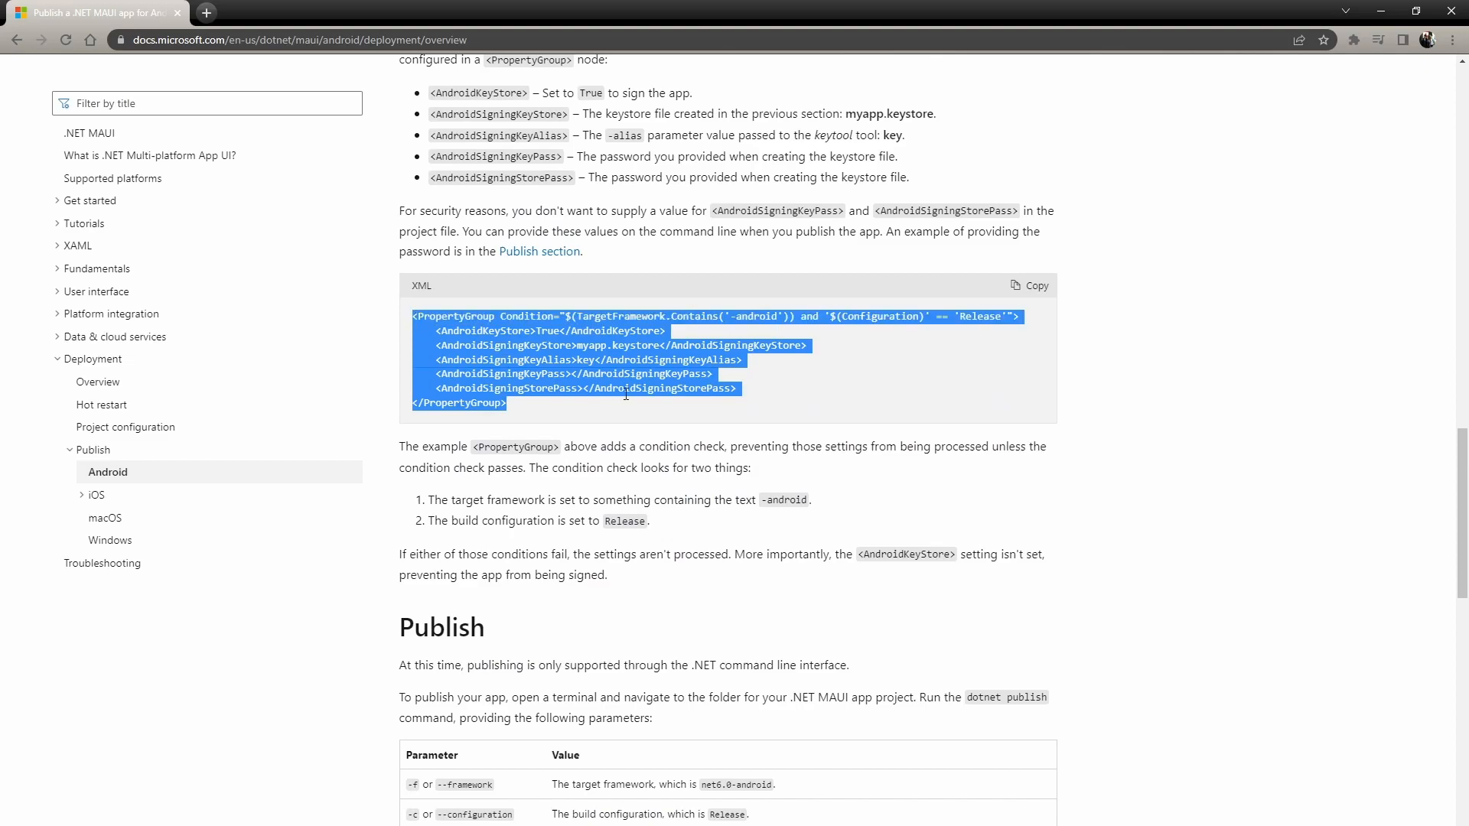
pyautogui.moveTo(644, 402)
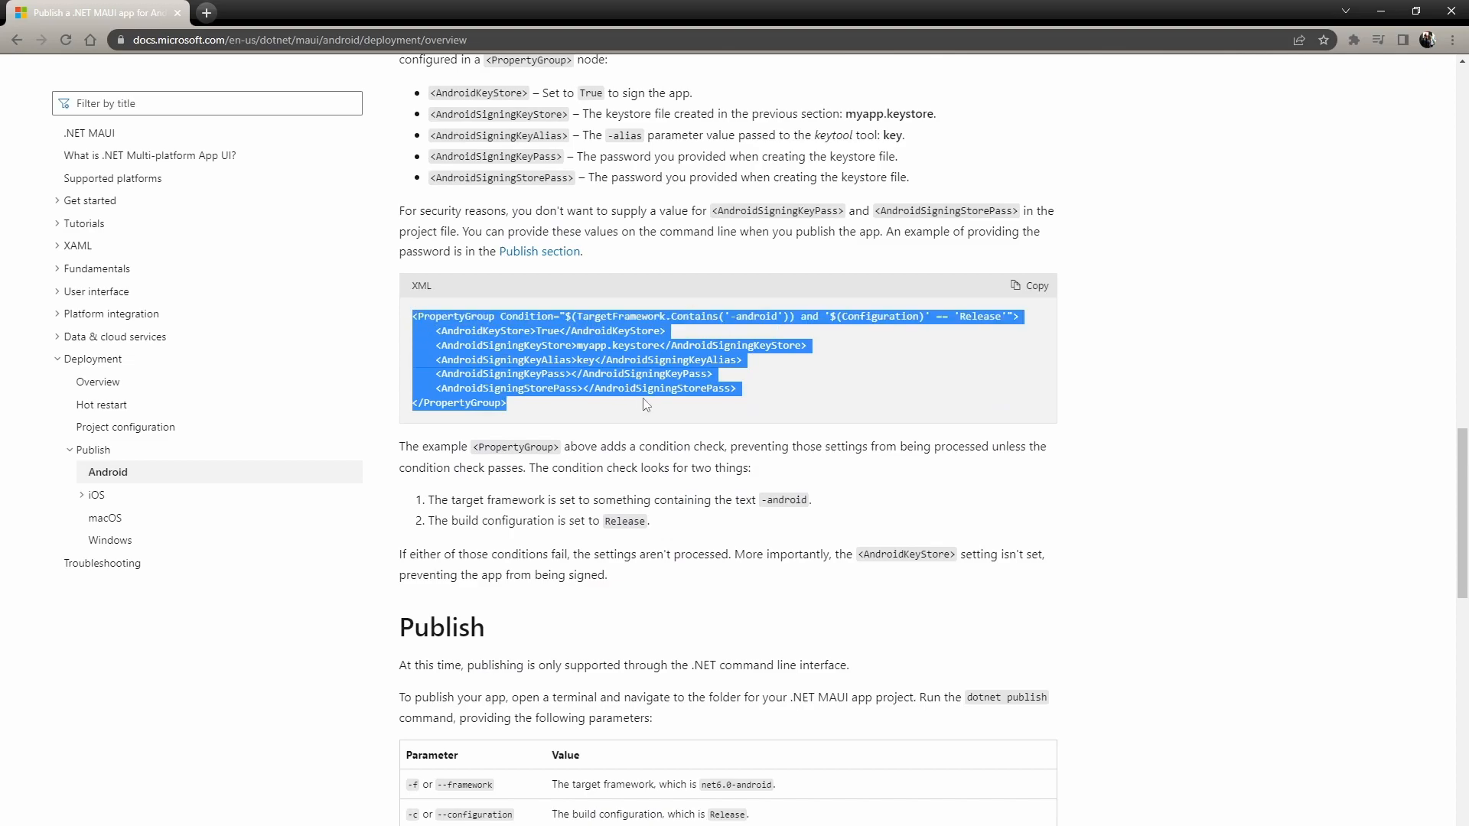
pyautogui.moveTo(1236, 112)
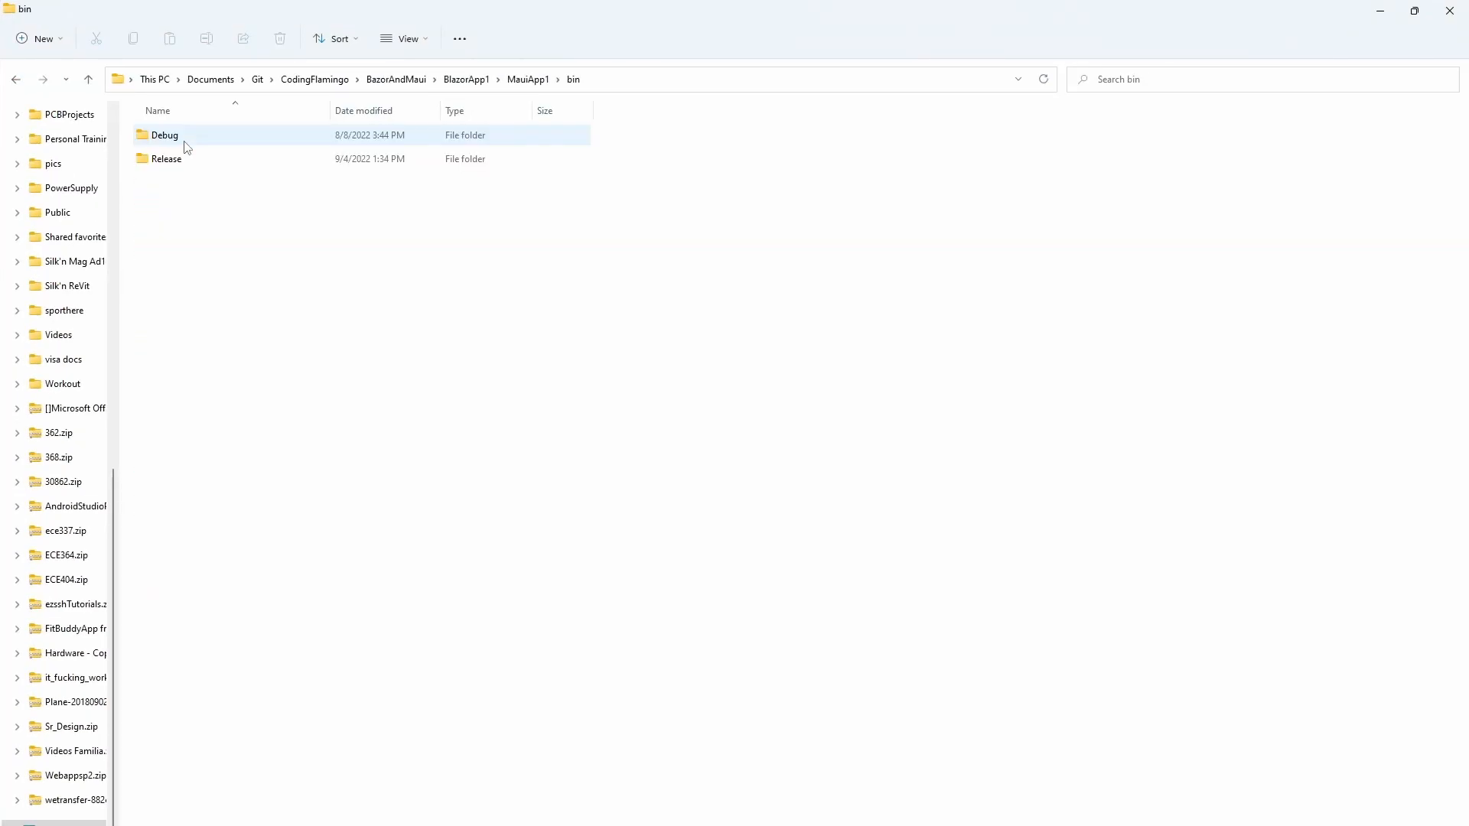
# Enter bin\Release\net6.0-android and select the -Signed.apk file
pyautogui.doubleClick(165, 135)
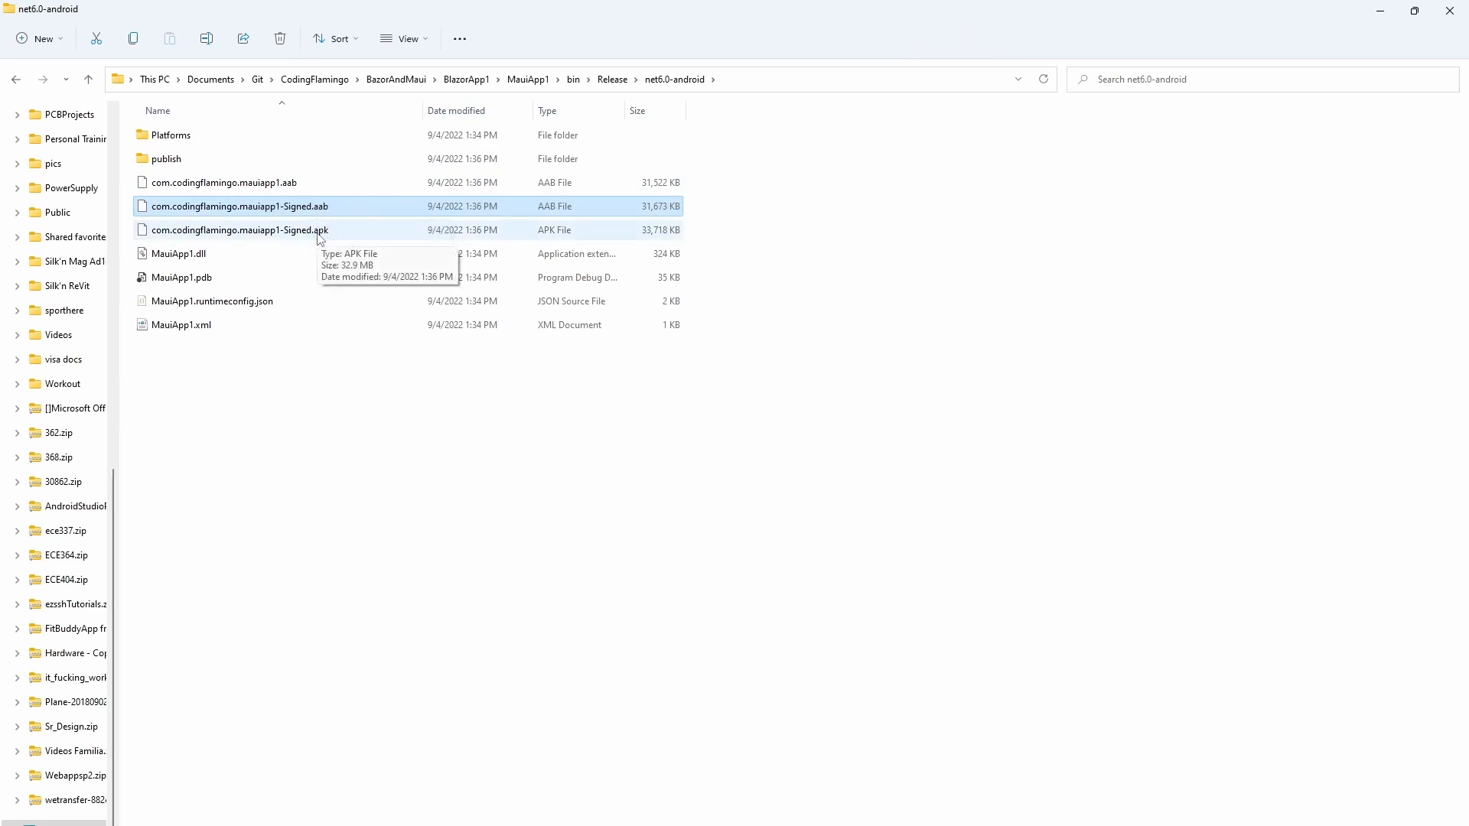
pyautogui.click(239, 229)
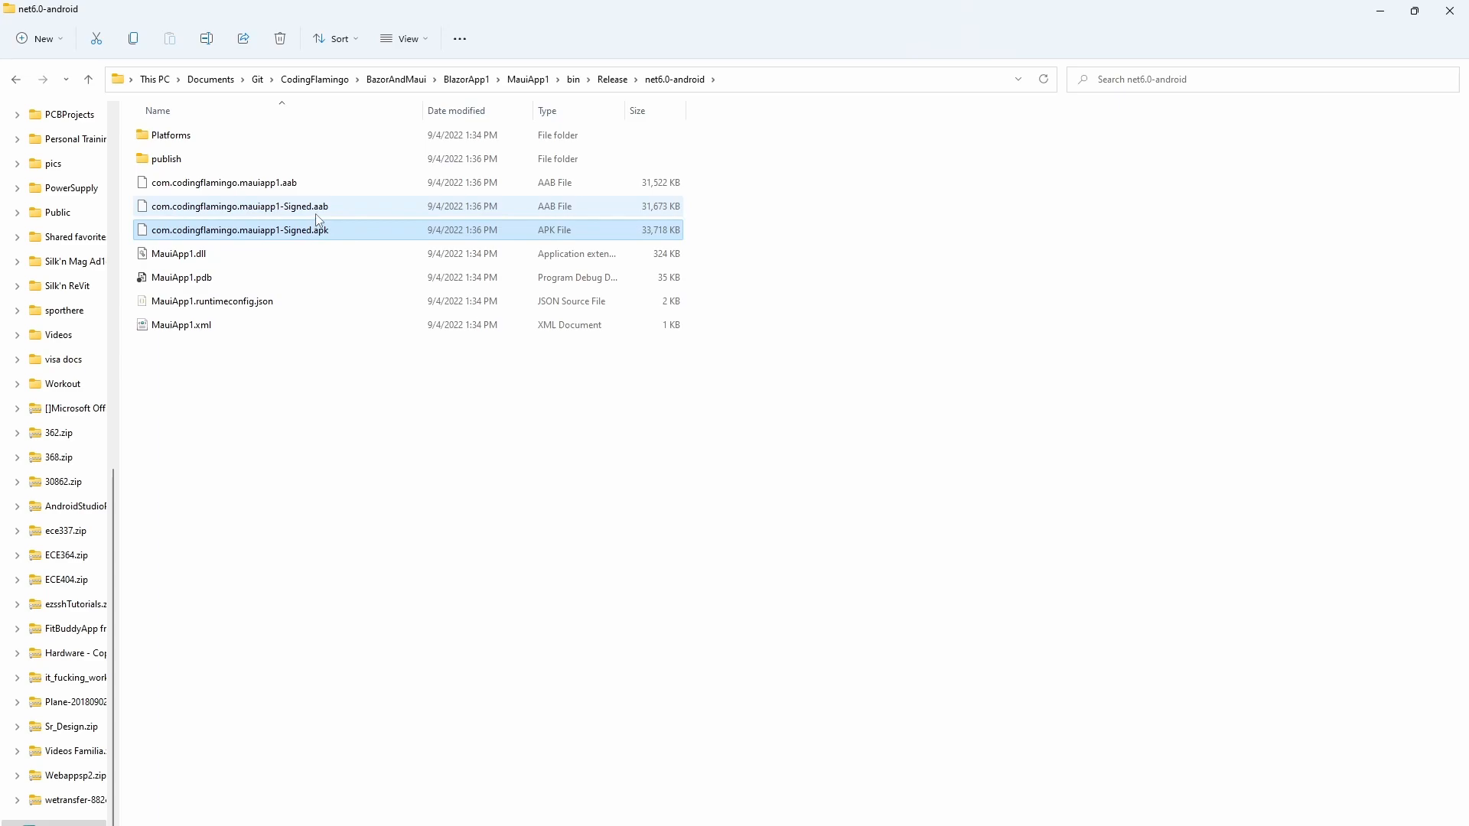
pyautogui.moveTo(322, 207)
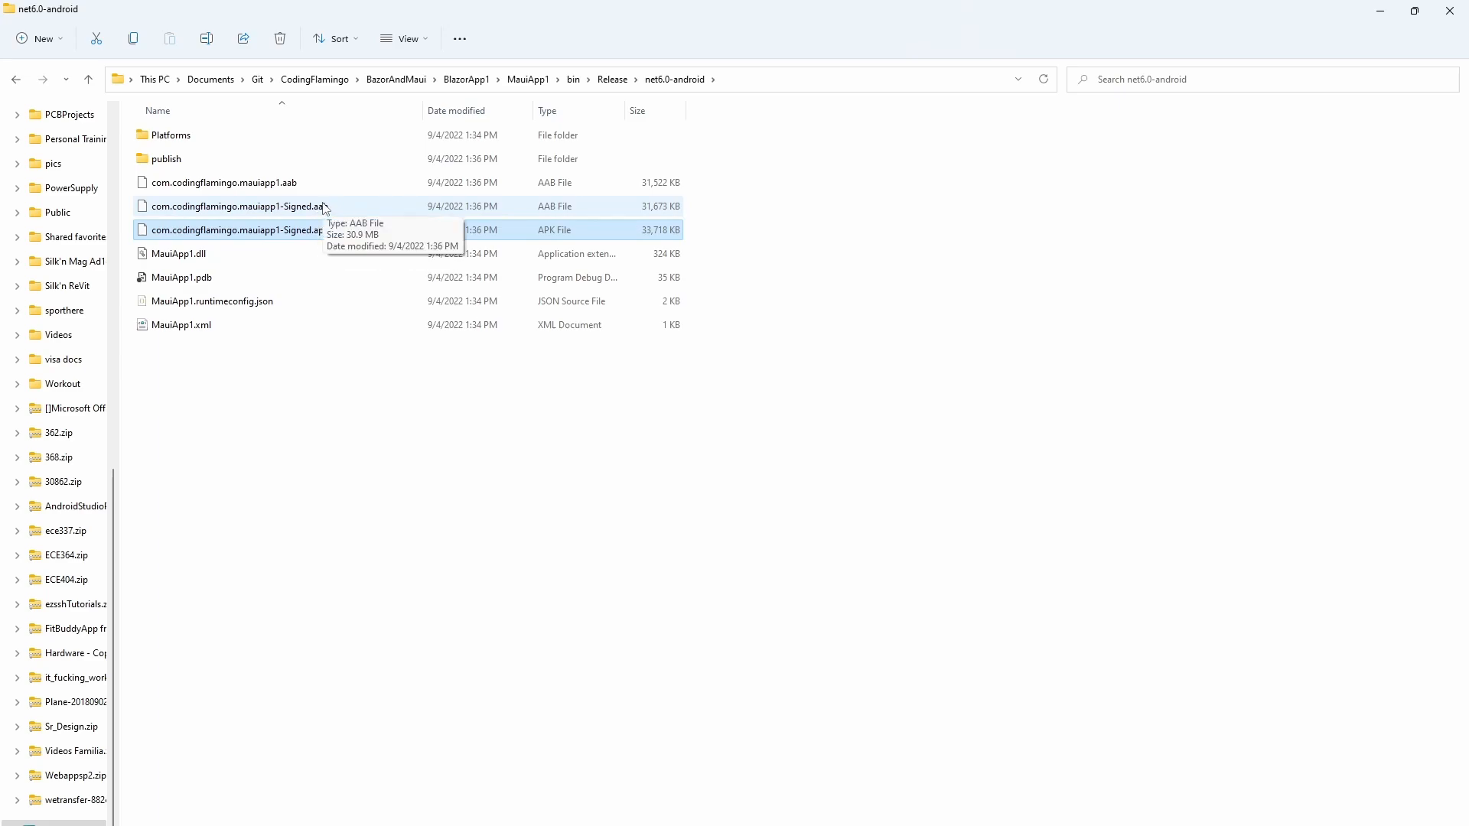
pyautogui.moveTo(407, 194)
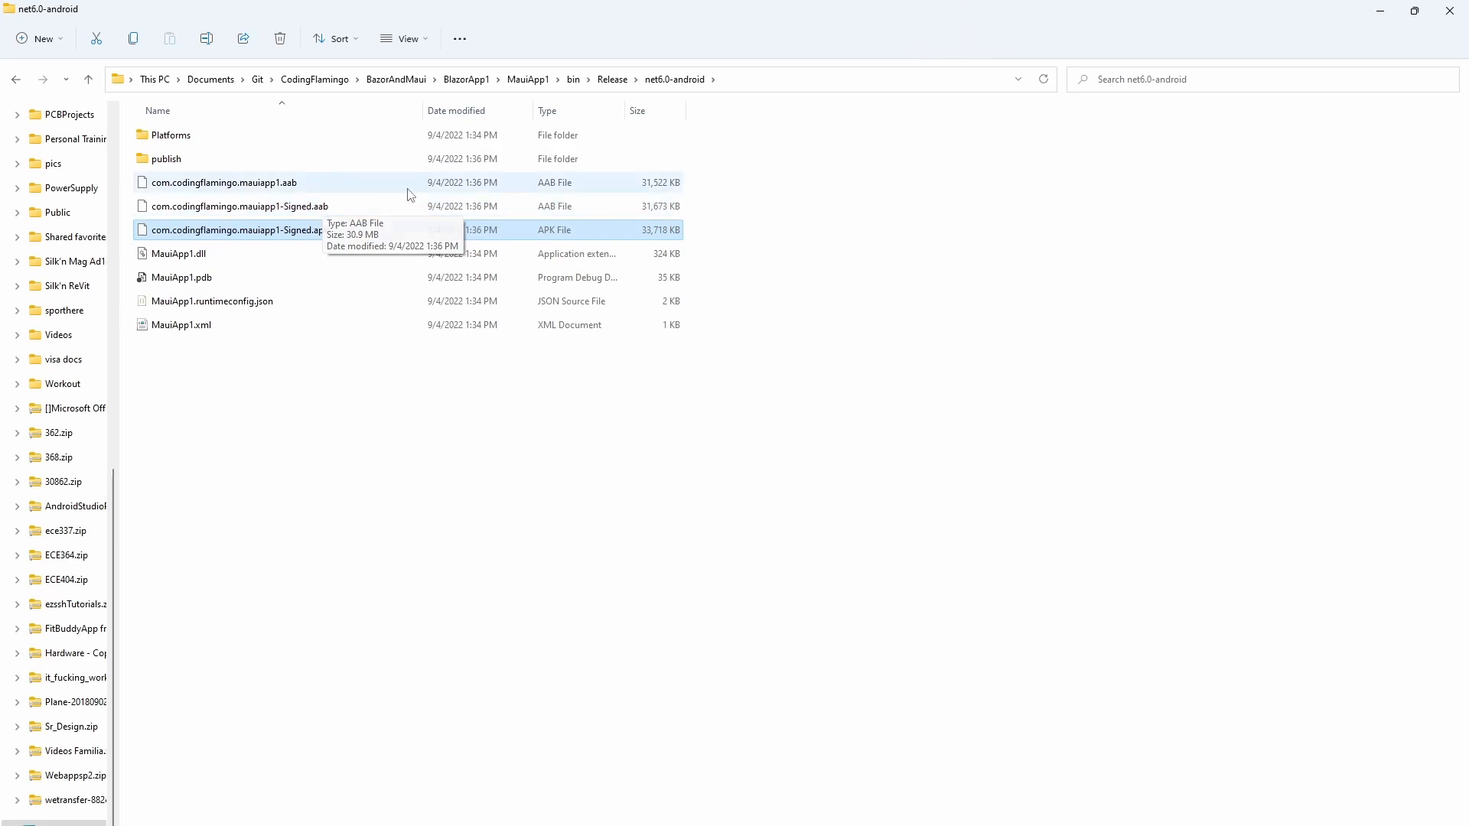
pyautogui.moveTo(445, 182)
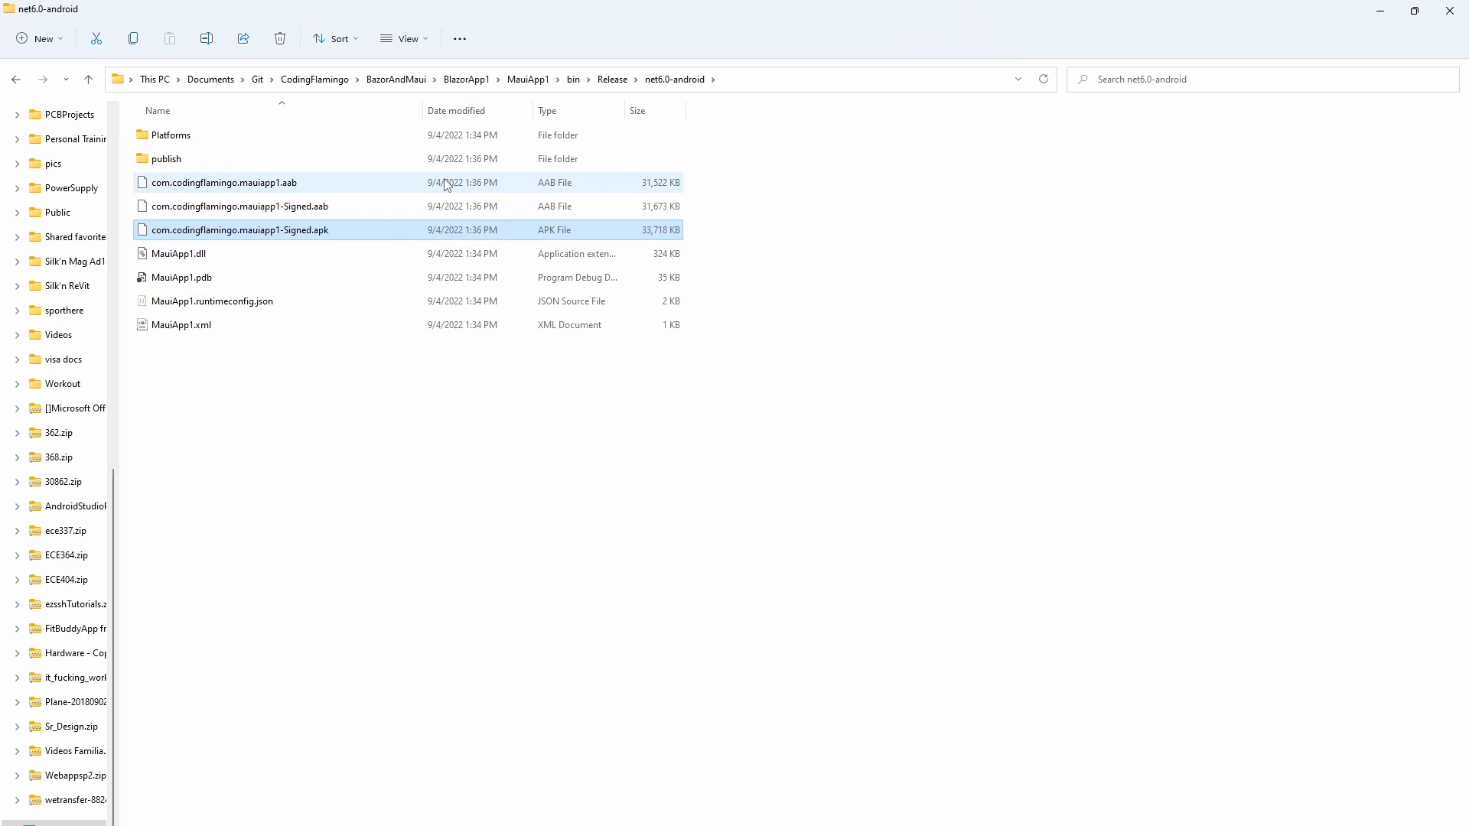
pyautogui.click(234, 229)
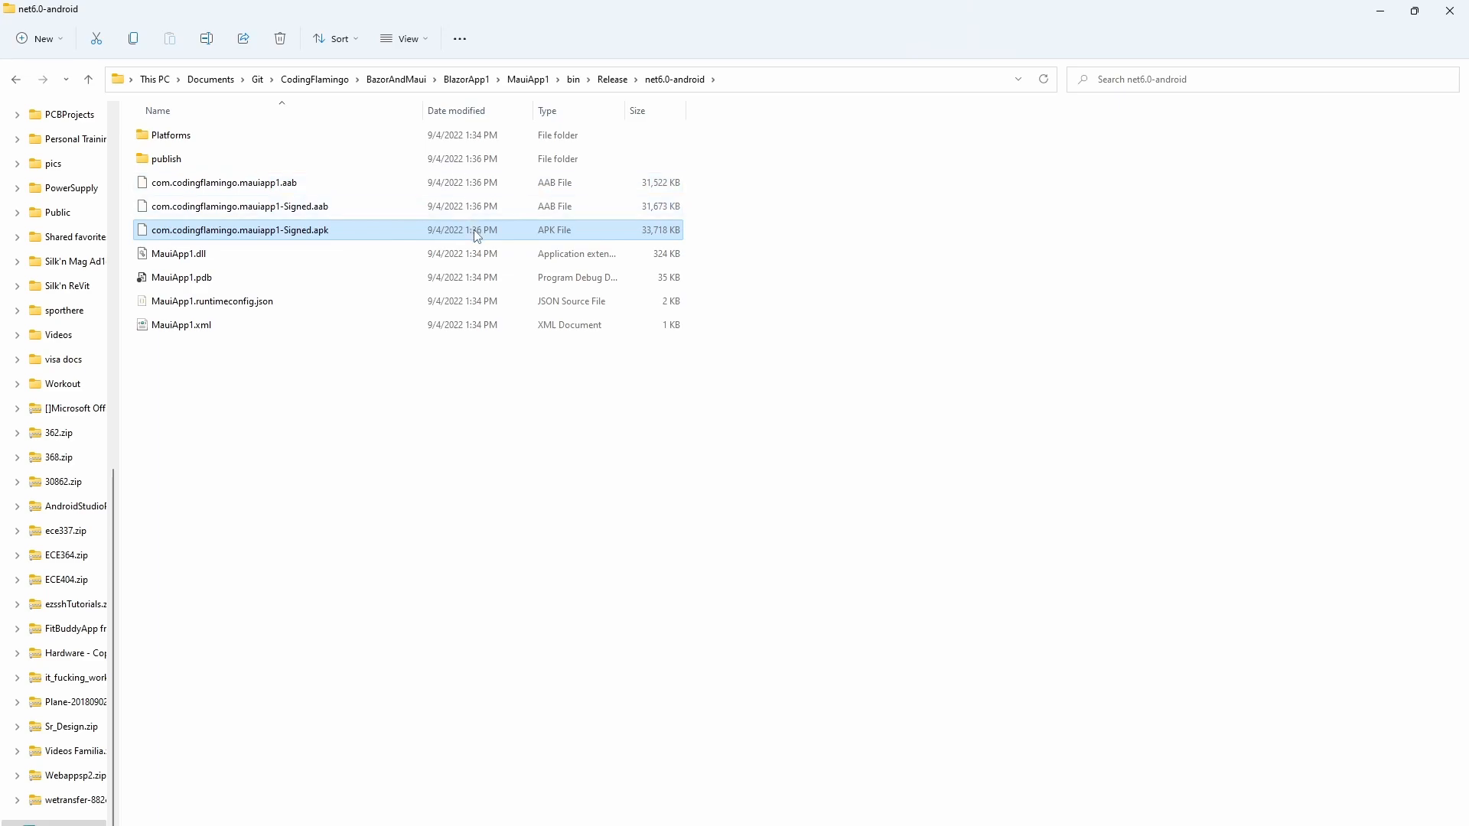